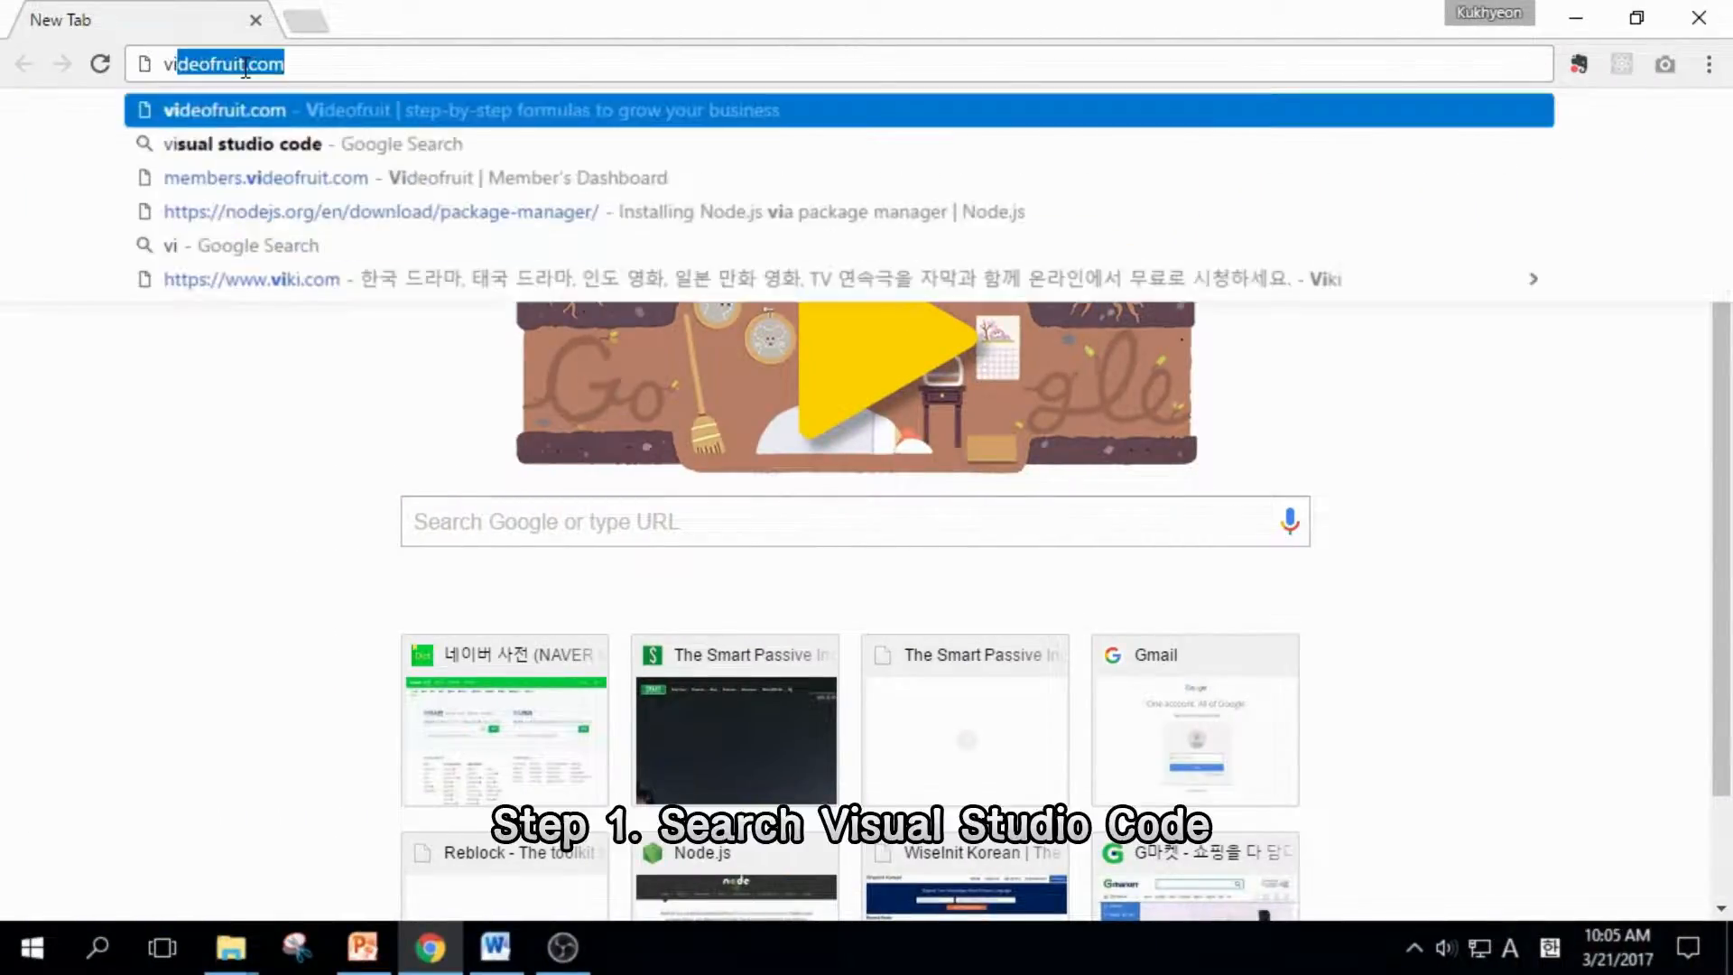
Search for 'visual studio code' and download the Windows installer VSCodeSetup-1.10.2.exe.
type("visual studio code")
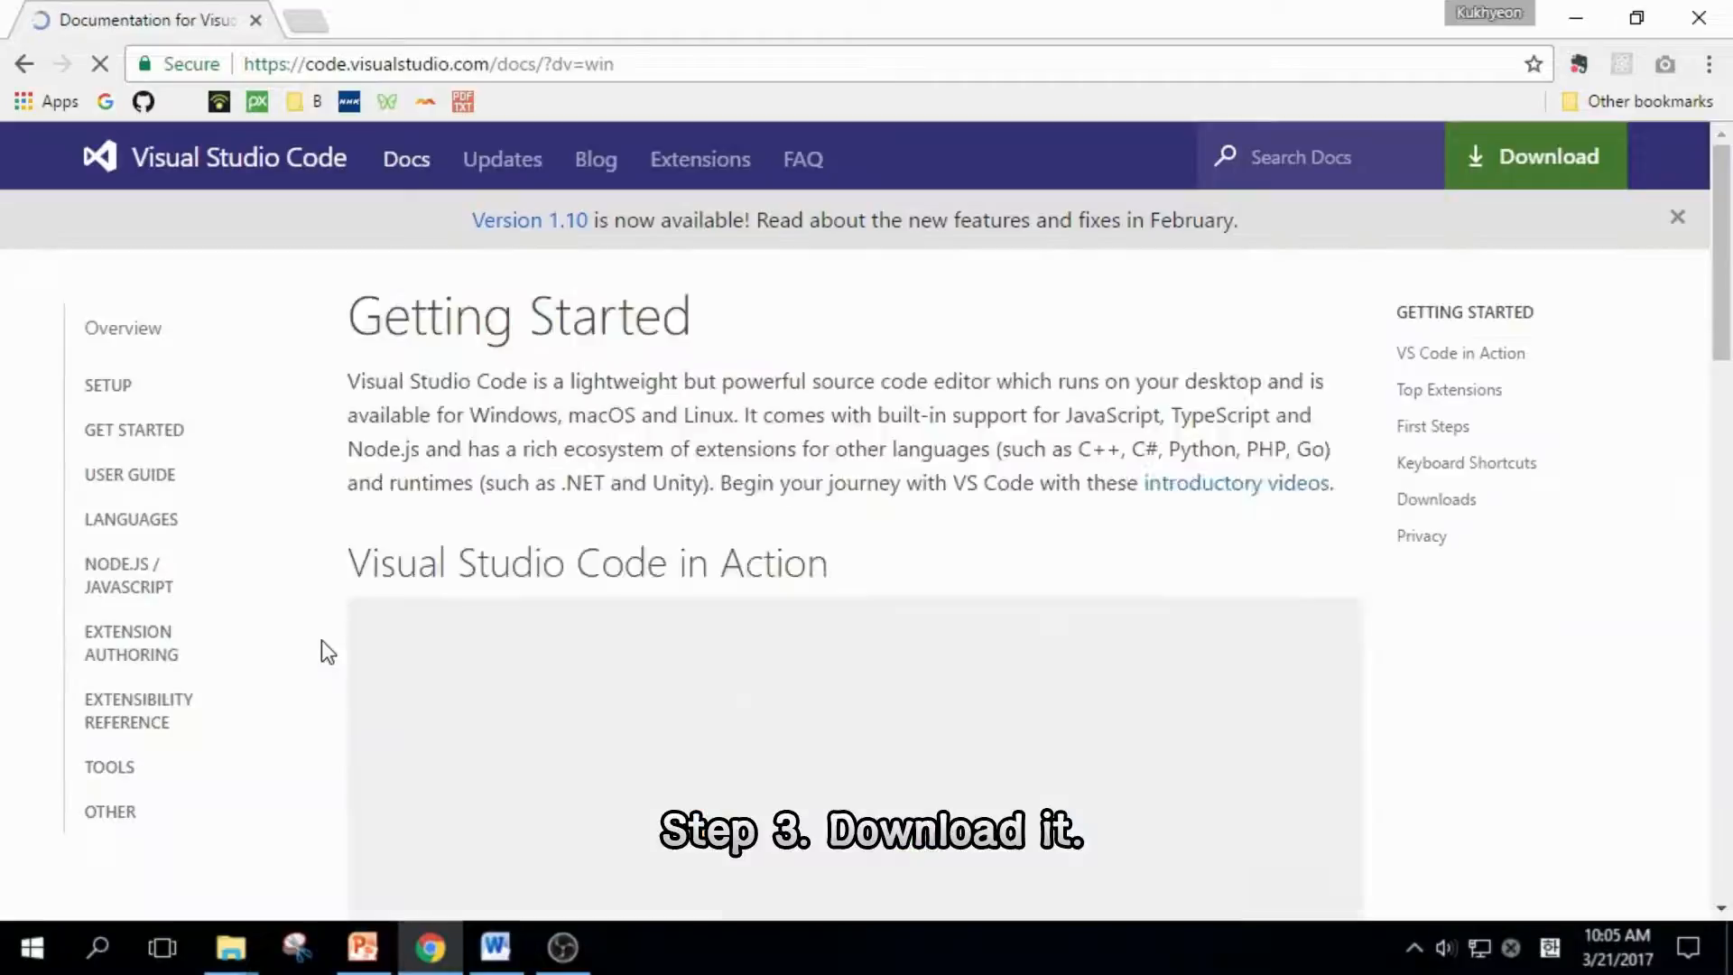
left_click(1534, 156)
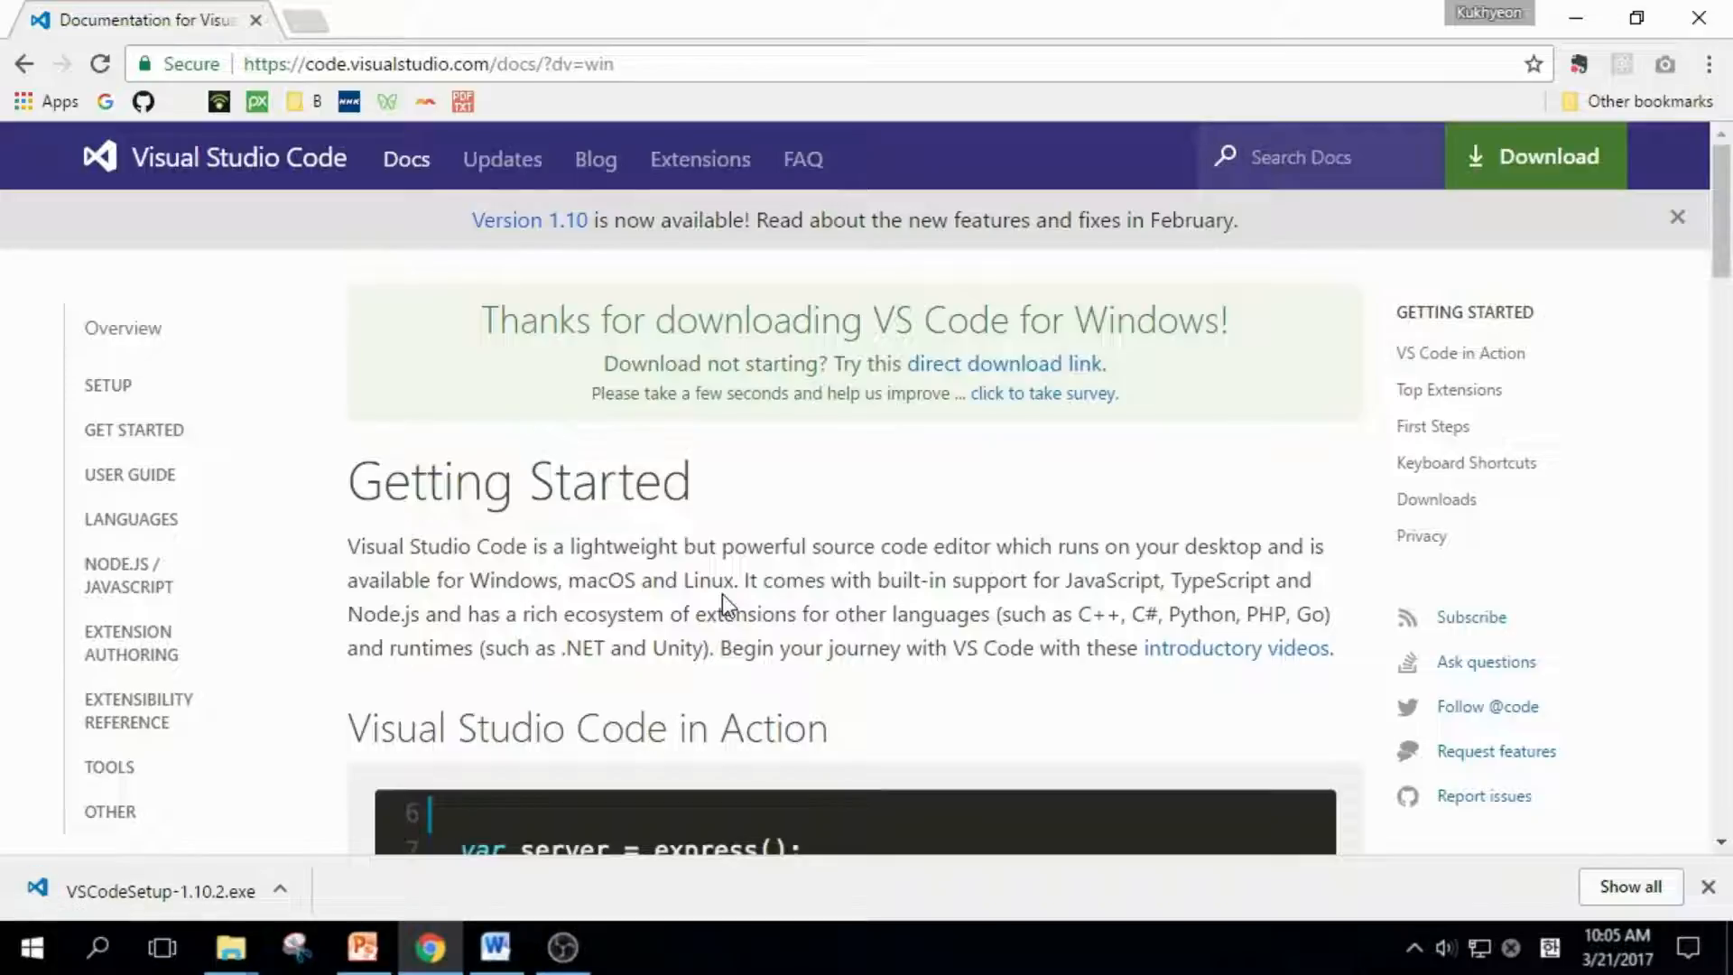
mouse_move(368, 832)
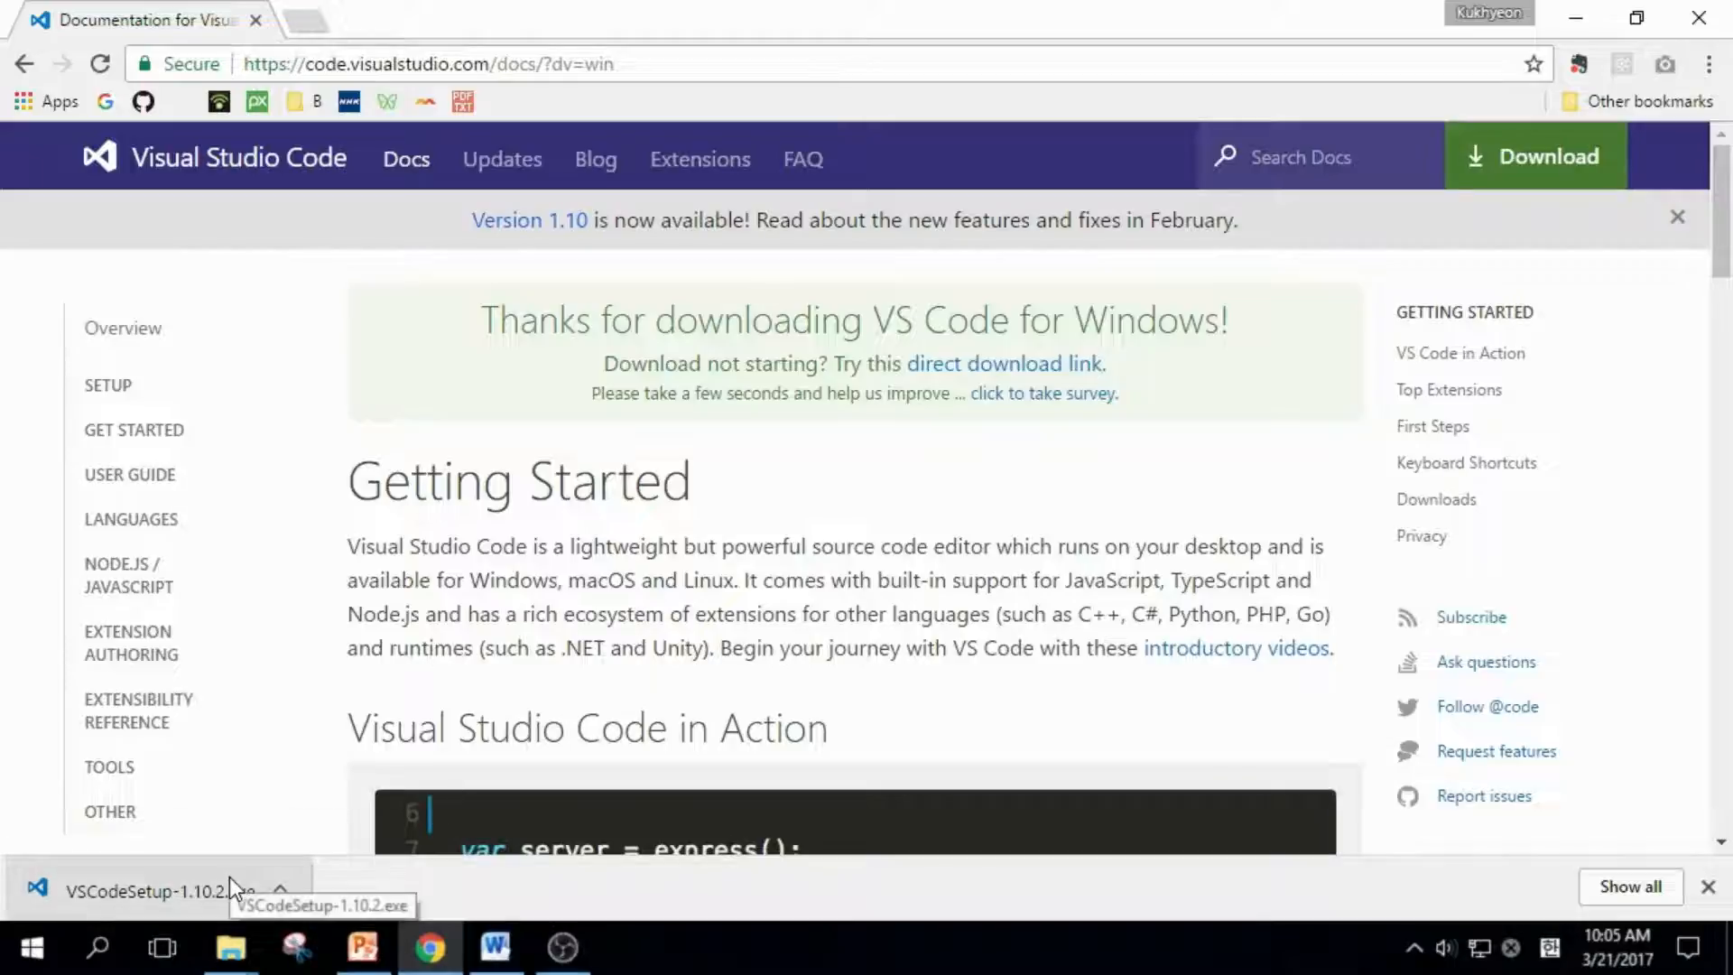
Run VSCodeSetup-1.10.2.exe and advance past the welcome and Start Menu folder pages with defaults.
left_click(149, 890)
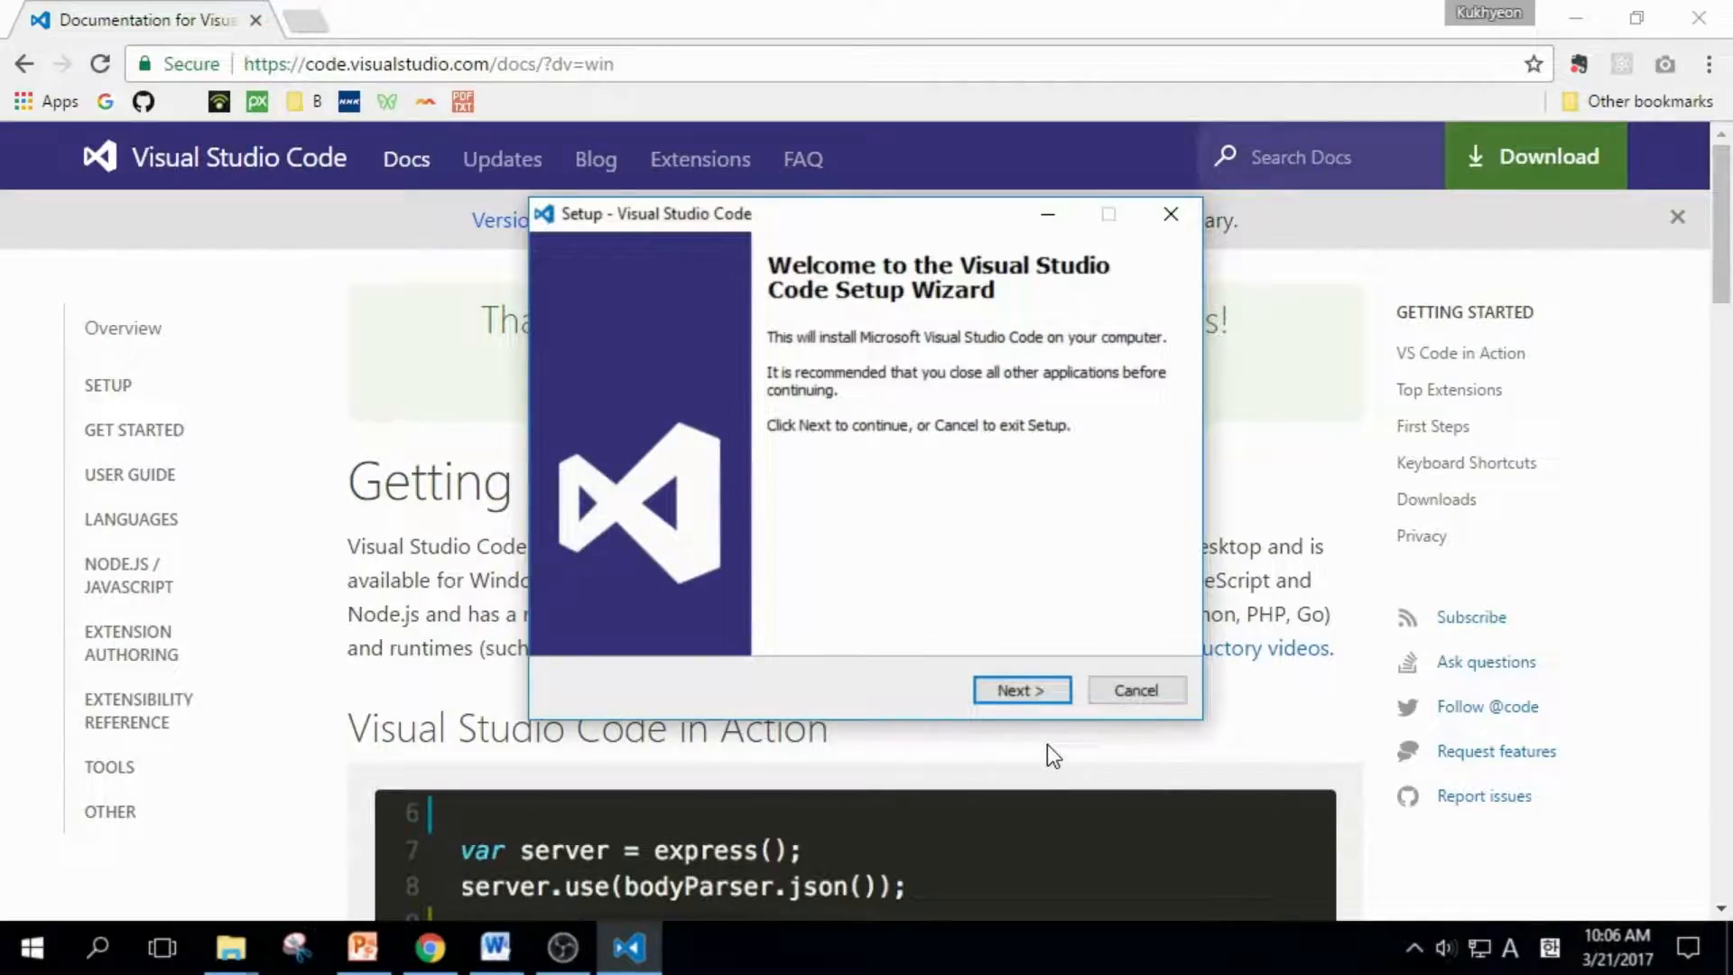
left_click(1019, 689)
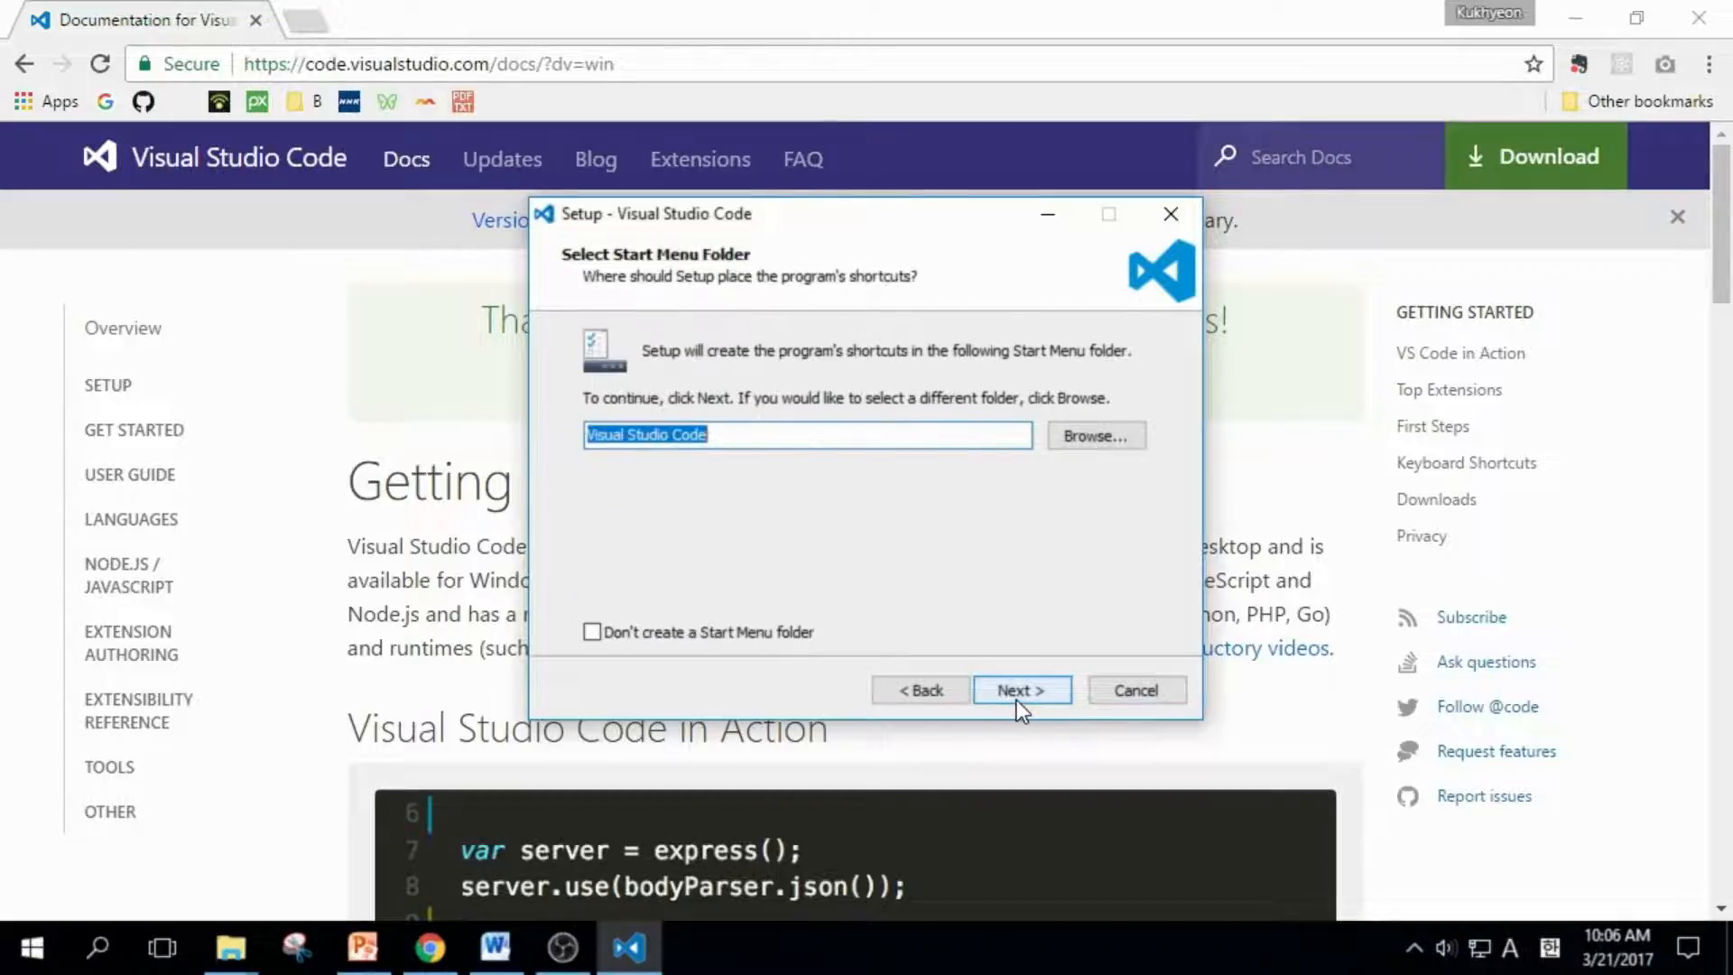
left_click(1019, 690)
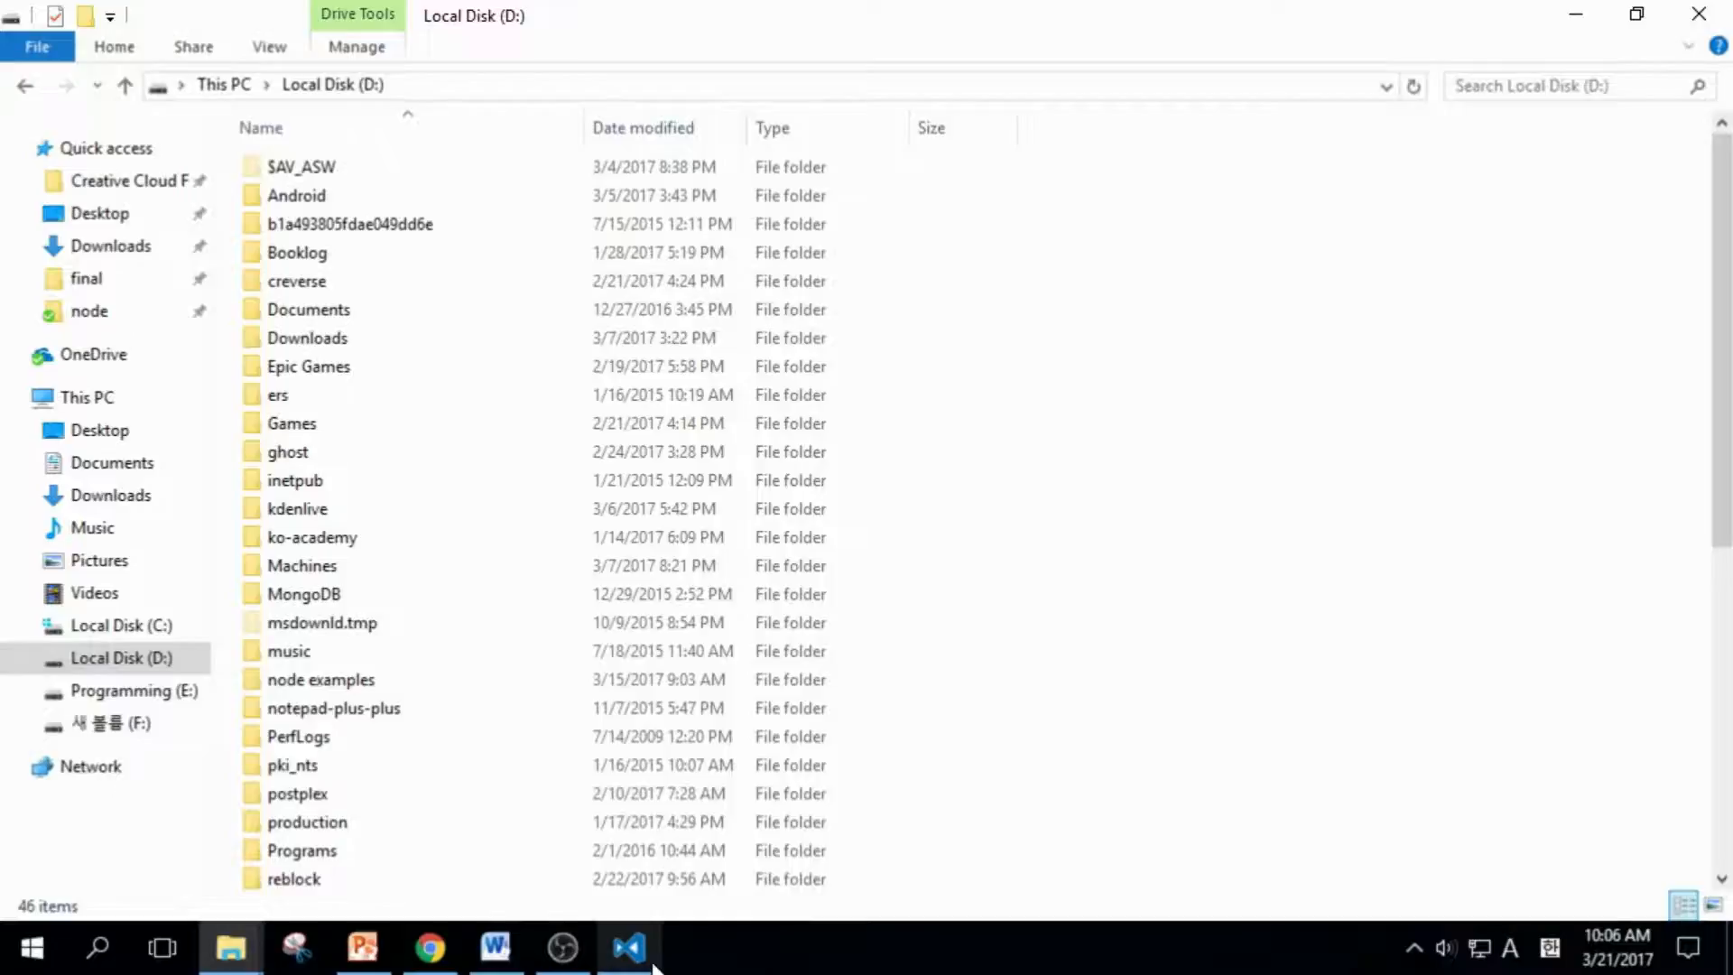
Finish the install with default additional tasks, then close the launched VS Code window.
left_click(627, 947)
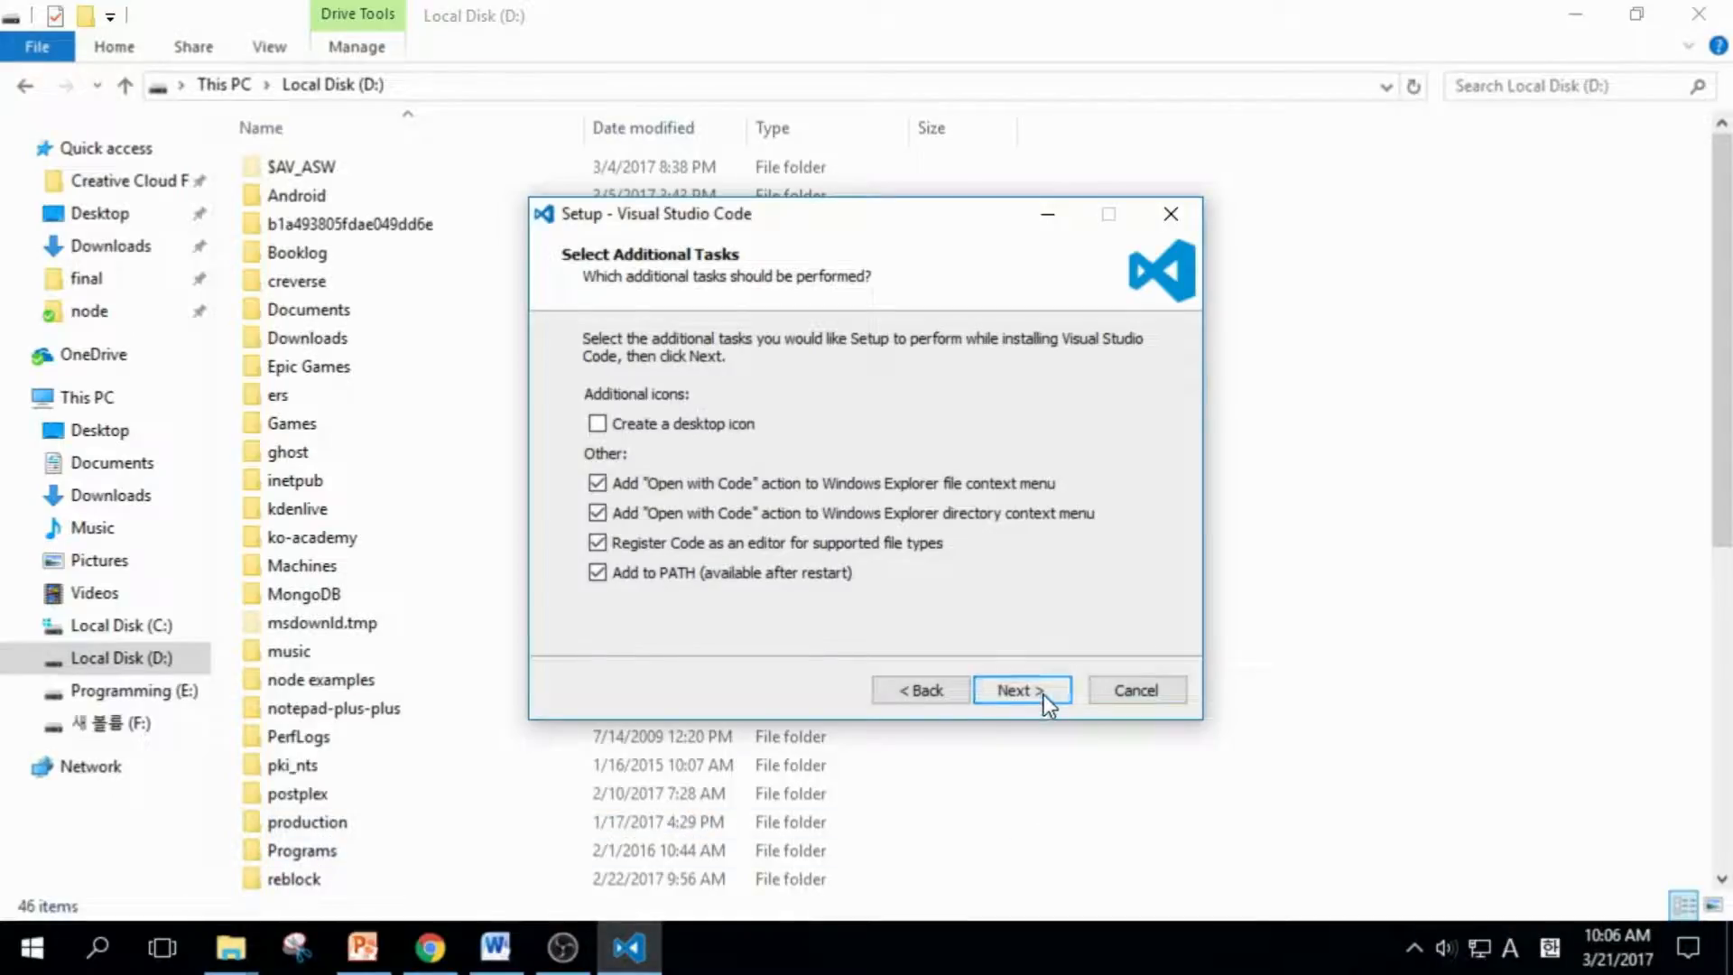
left_click(1019, 690)
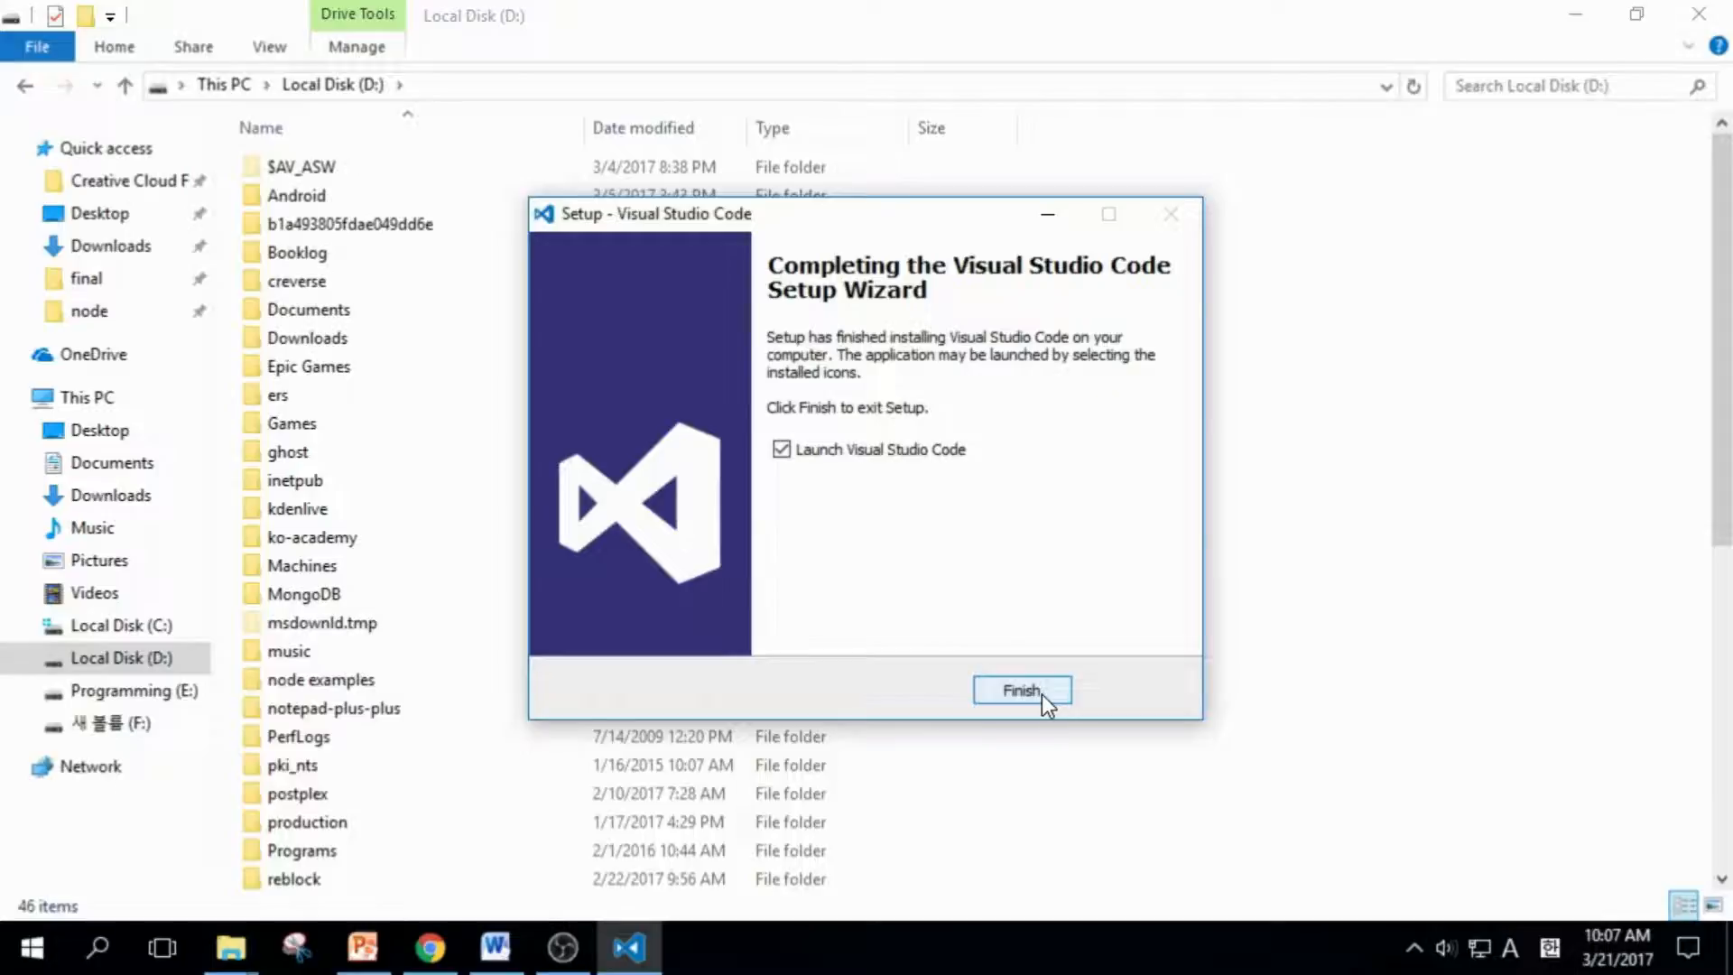
left_click(1019, 689)
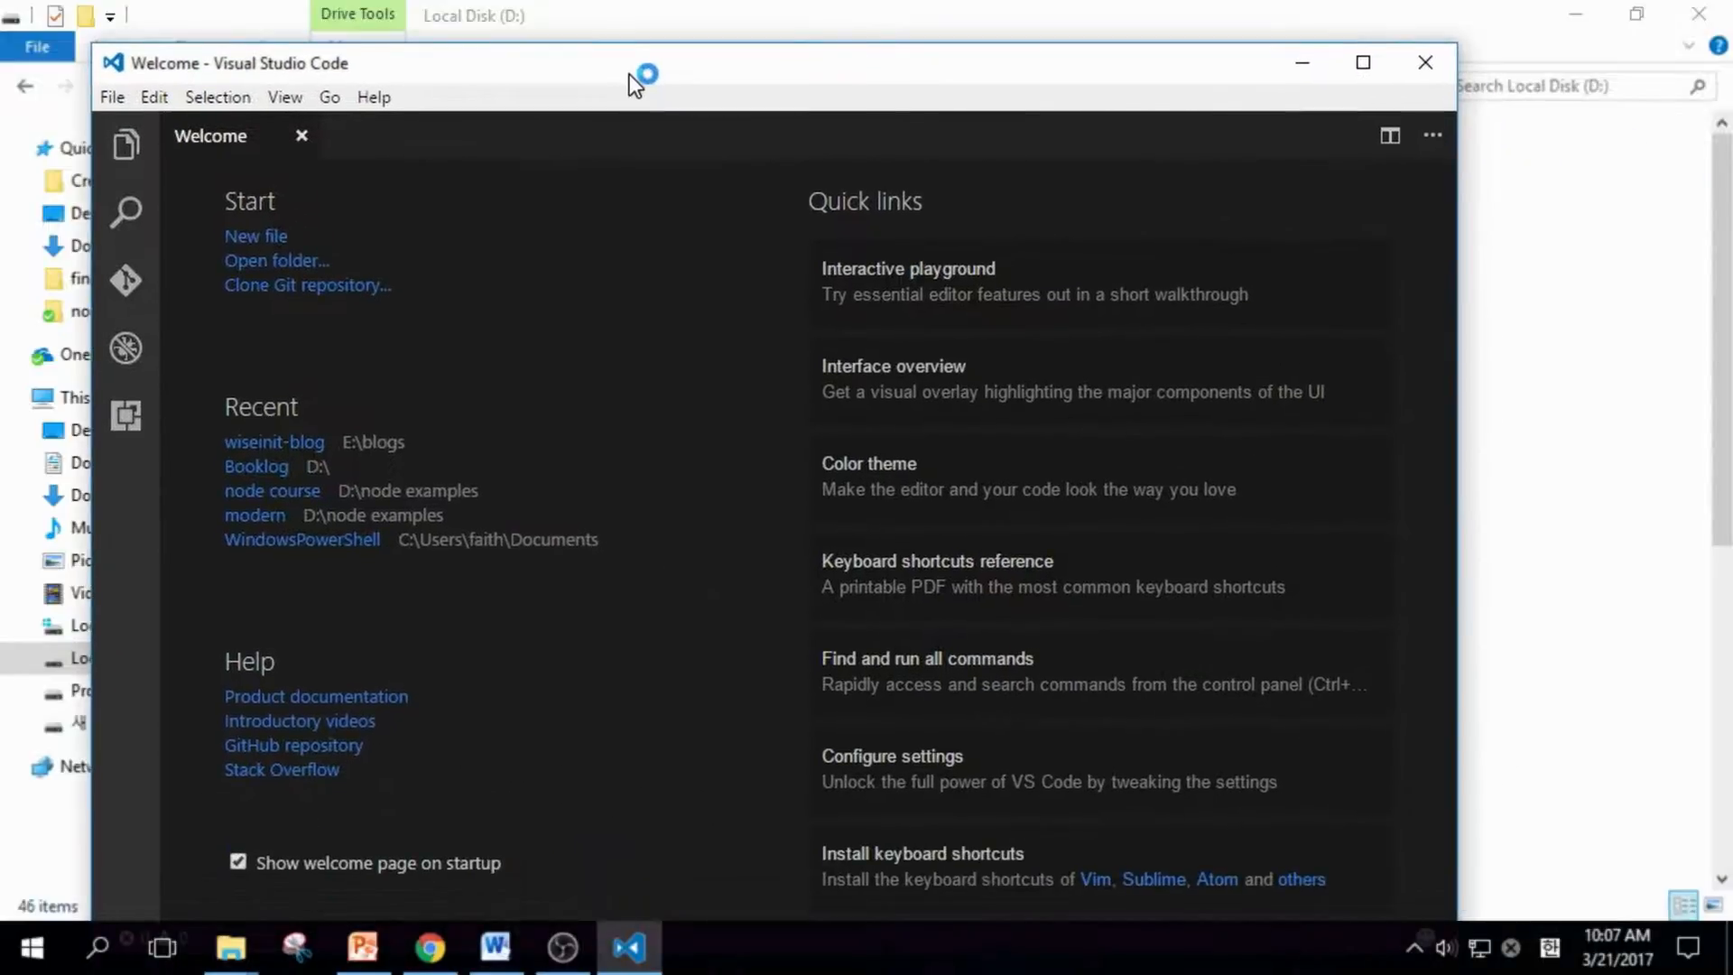
mouse_move(1425, 62)
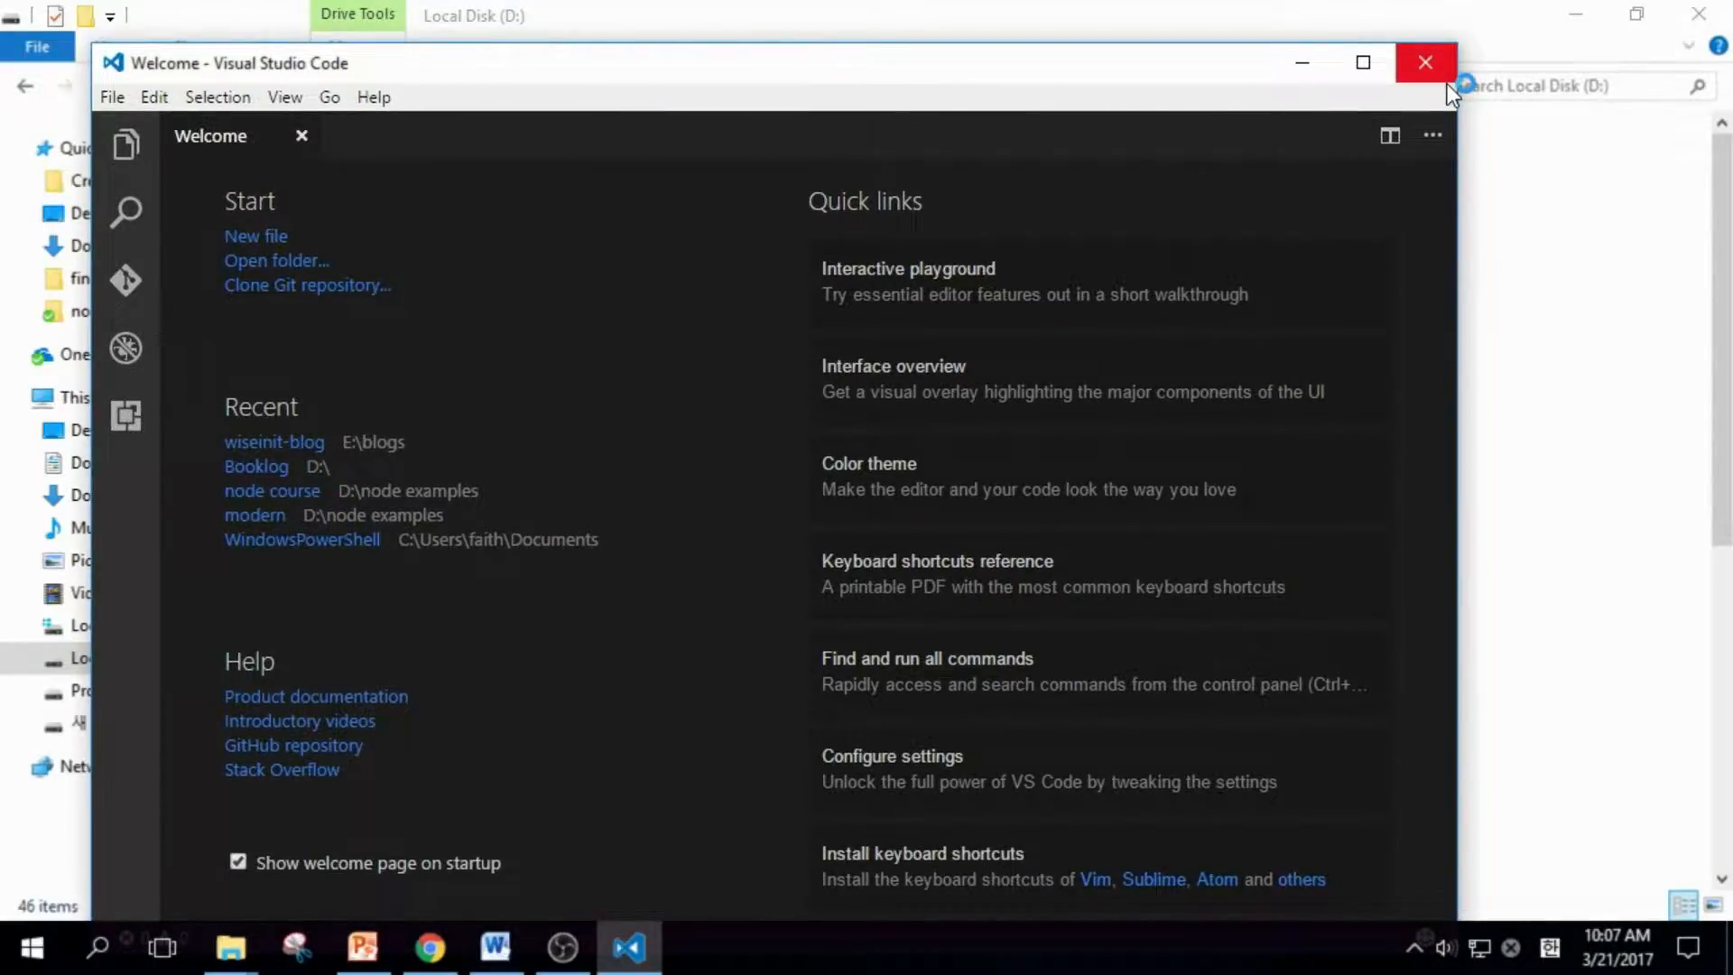
left_click(1424, 62)
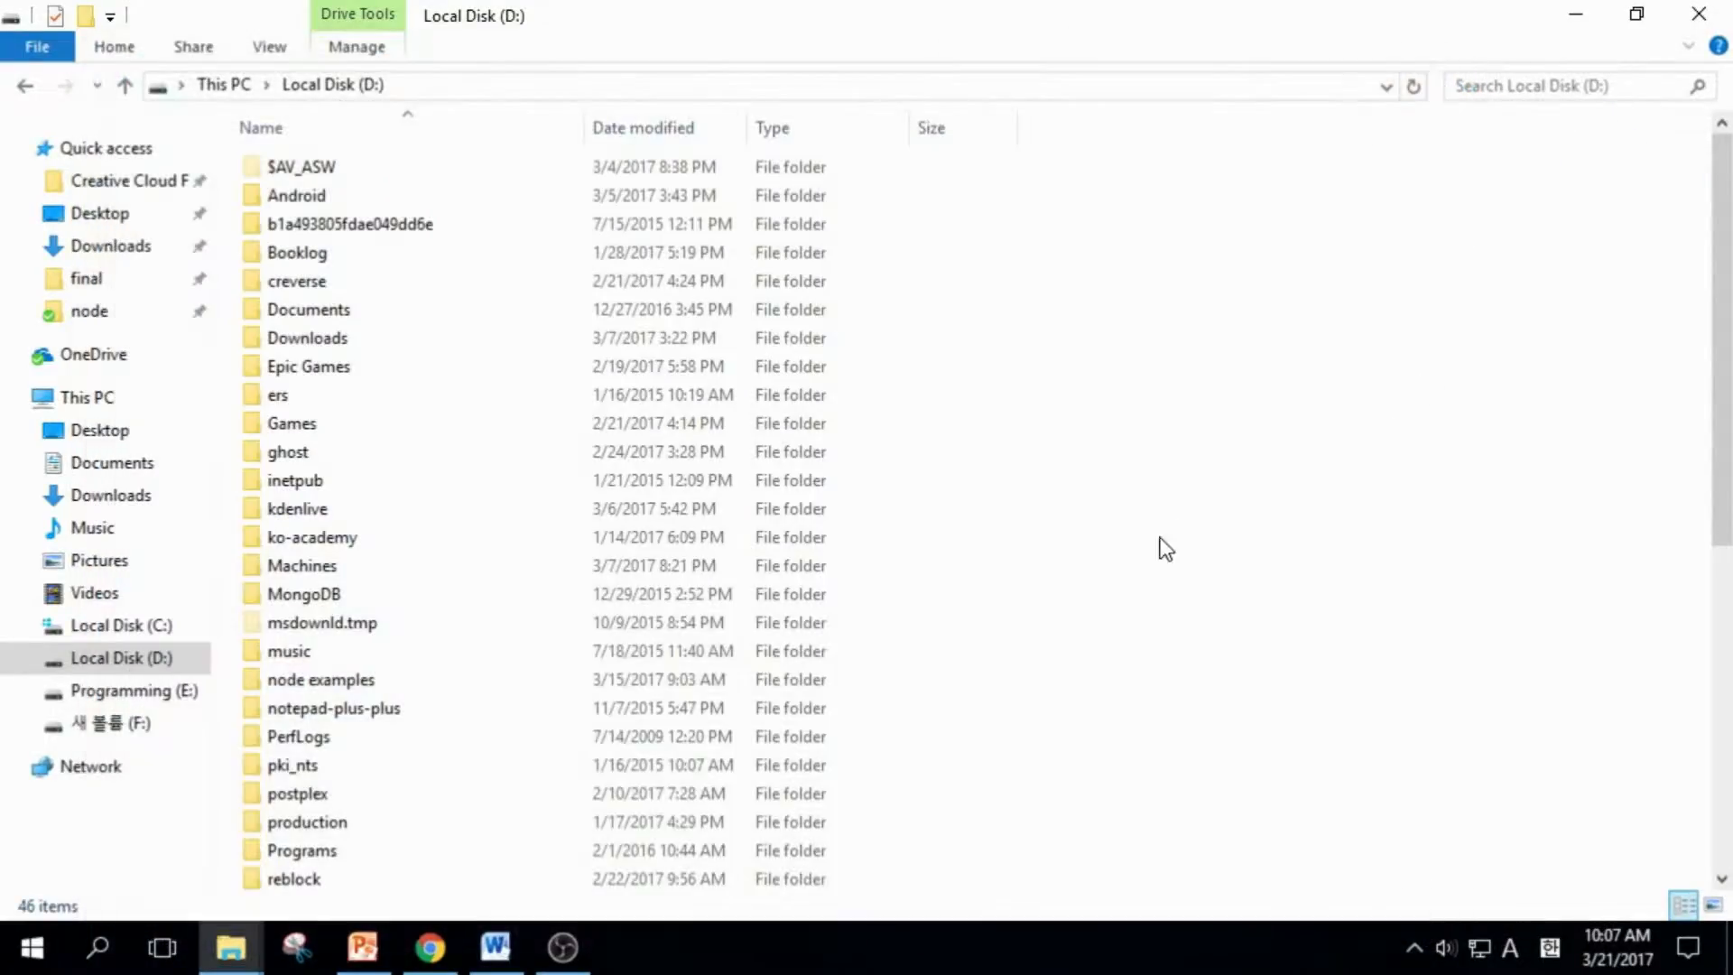
mouse_move(1180, 523)
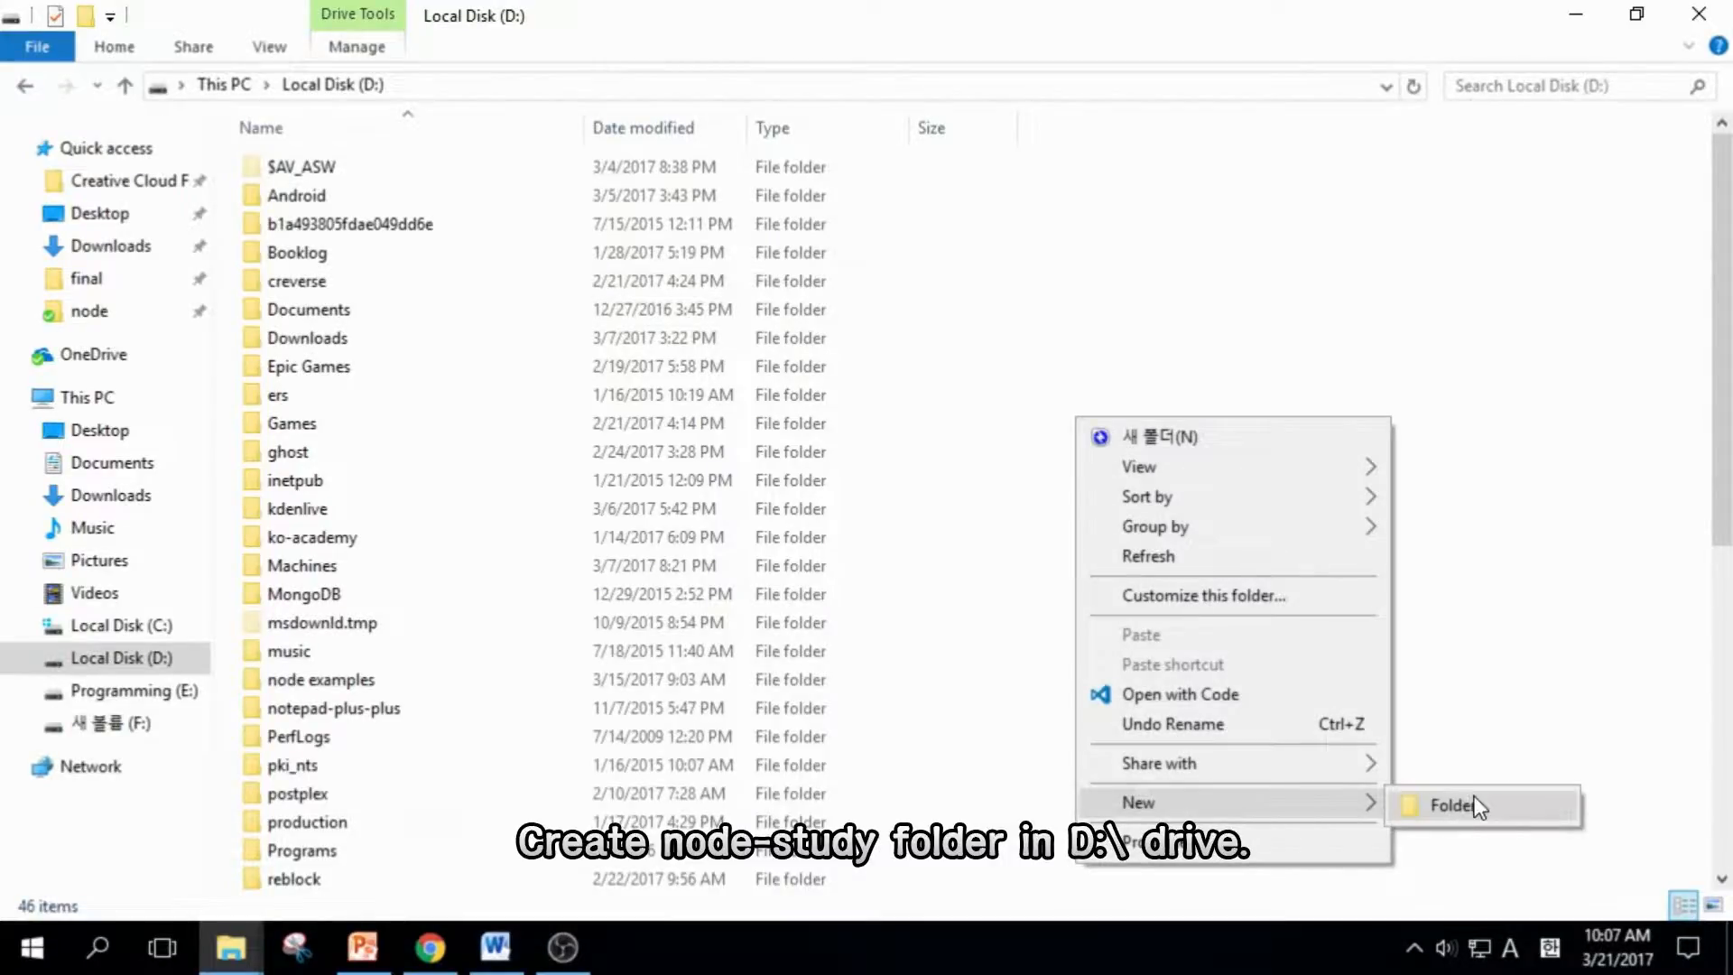
Create a node-study folder on D: and open it with Code.
left_click(1452, 804)
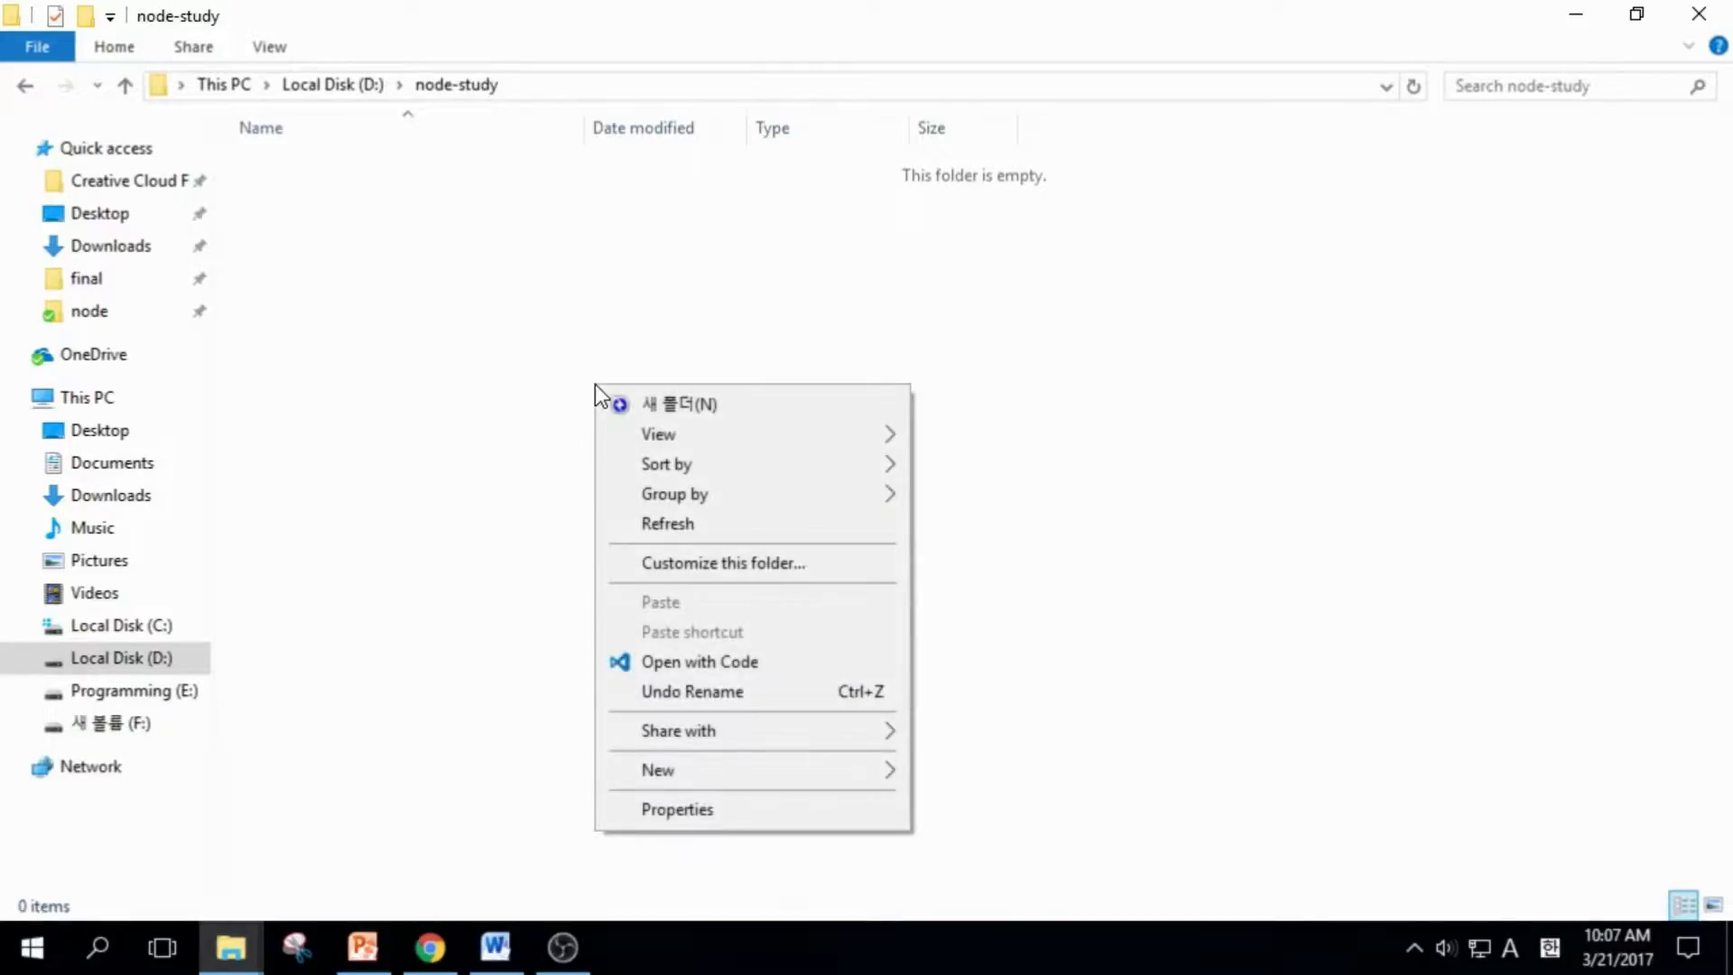
mouse_move(700, 661)
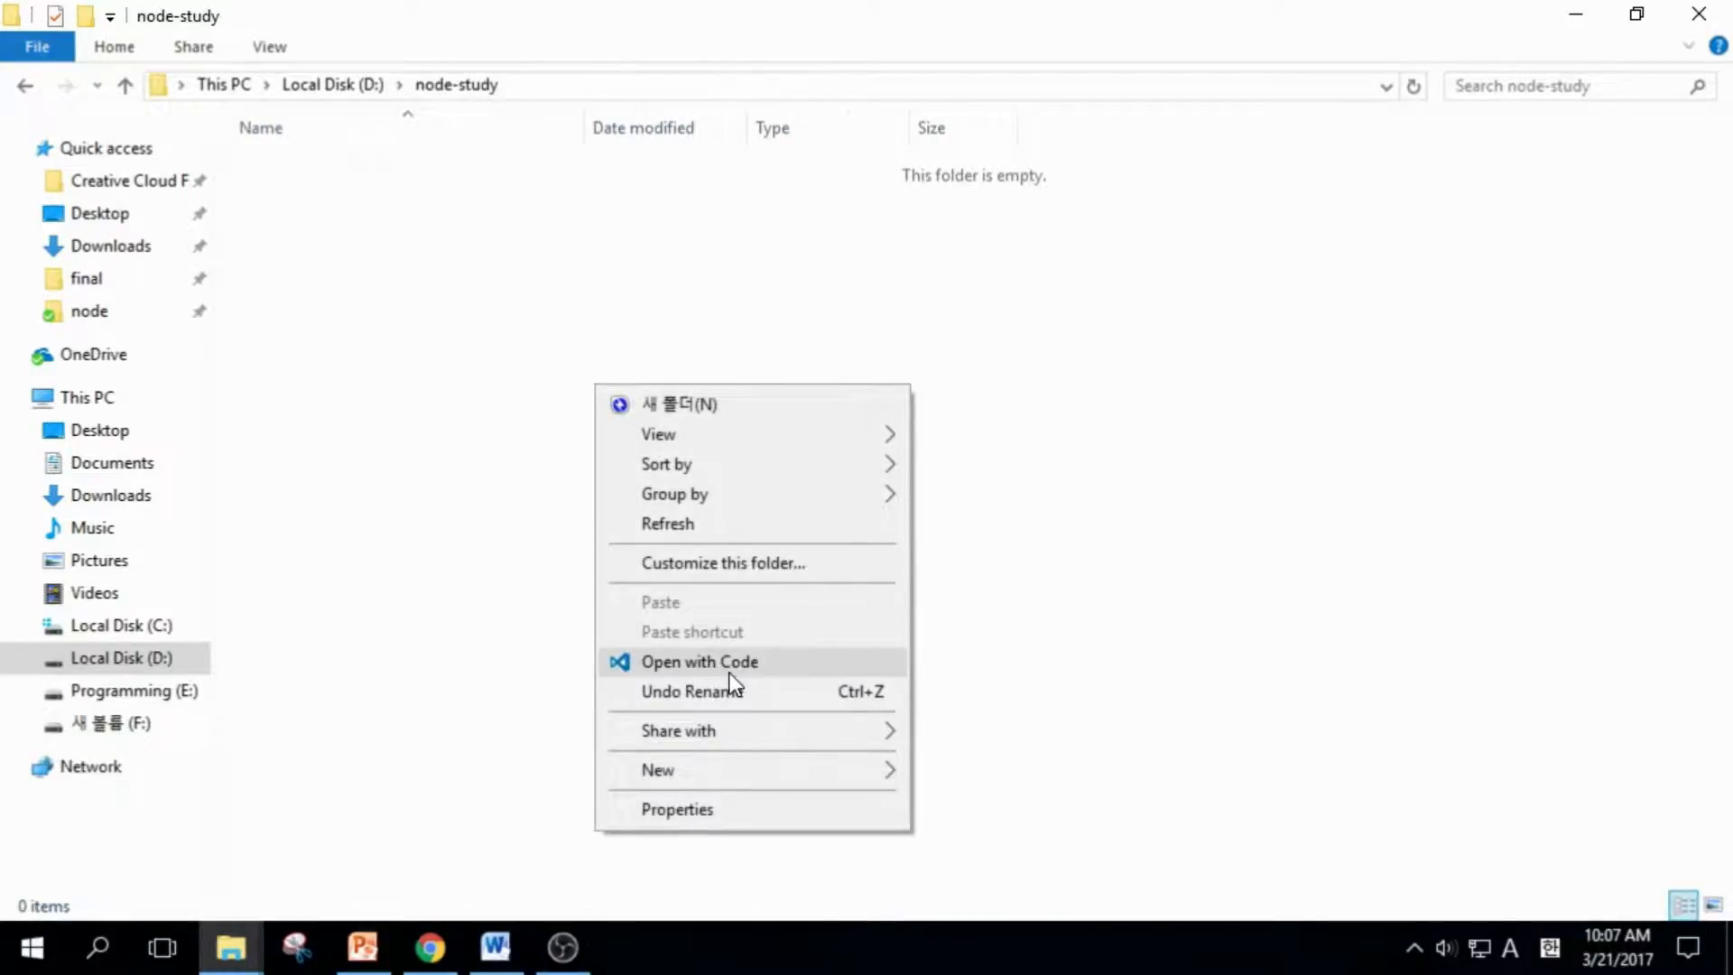
left_click(699, 660)
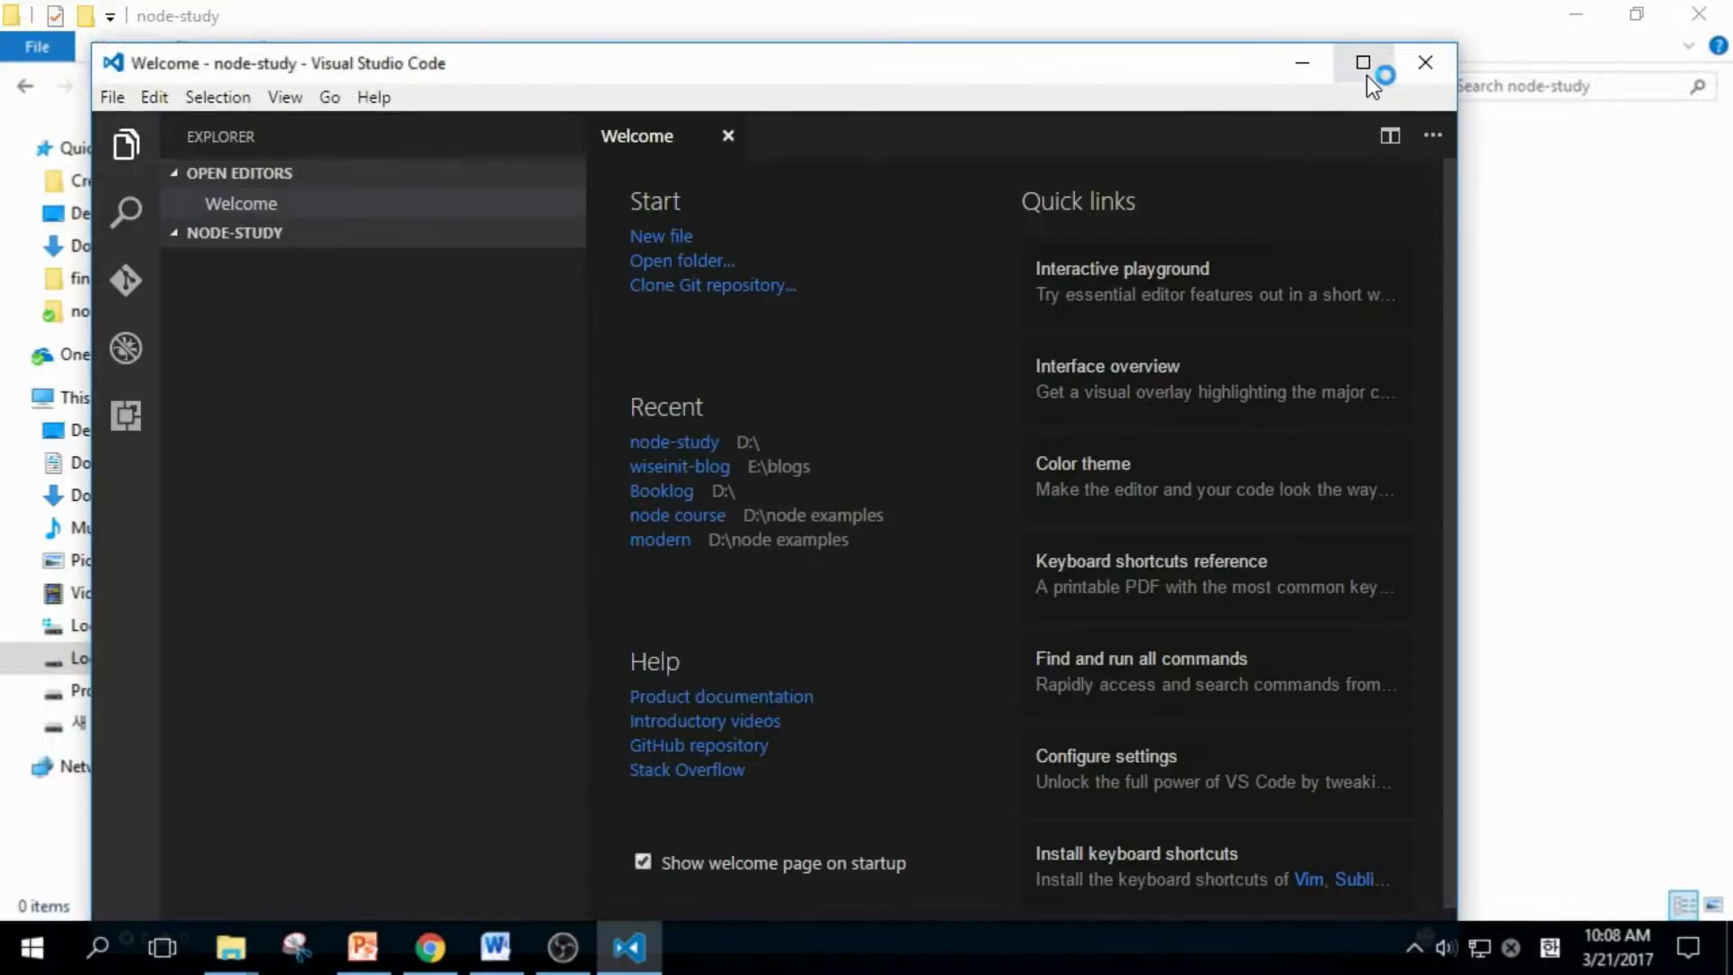
Maximize VS Code and create a hello-world folder inside node-study.
left_click(1362, 62)
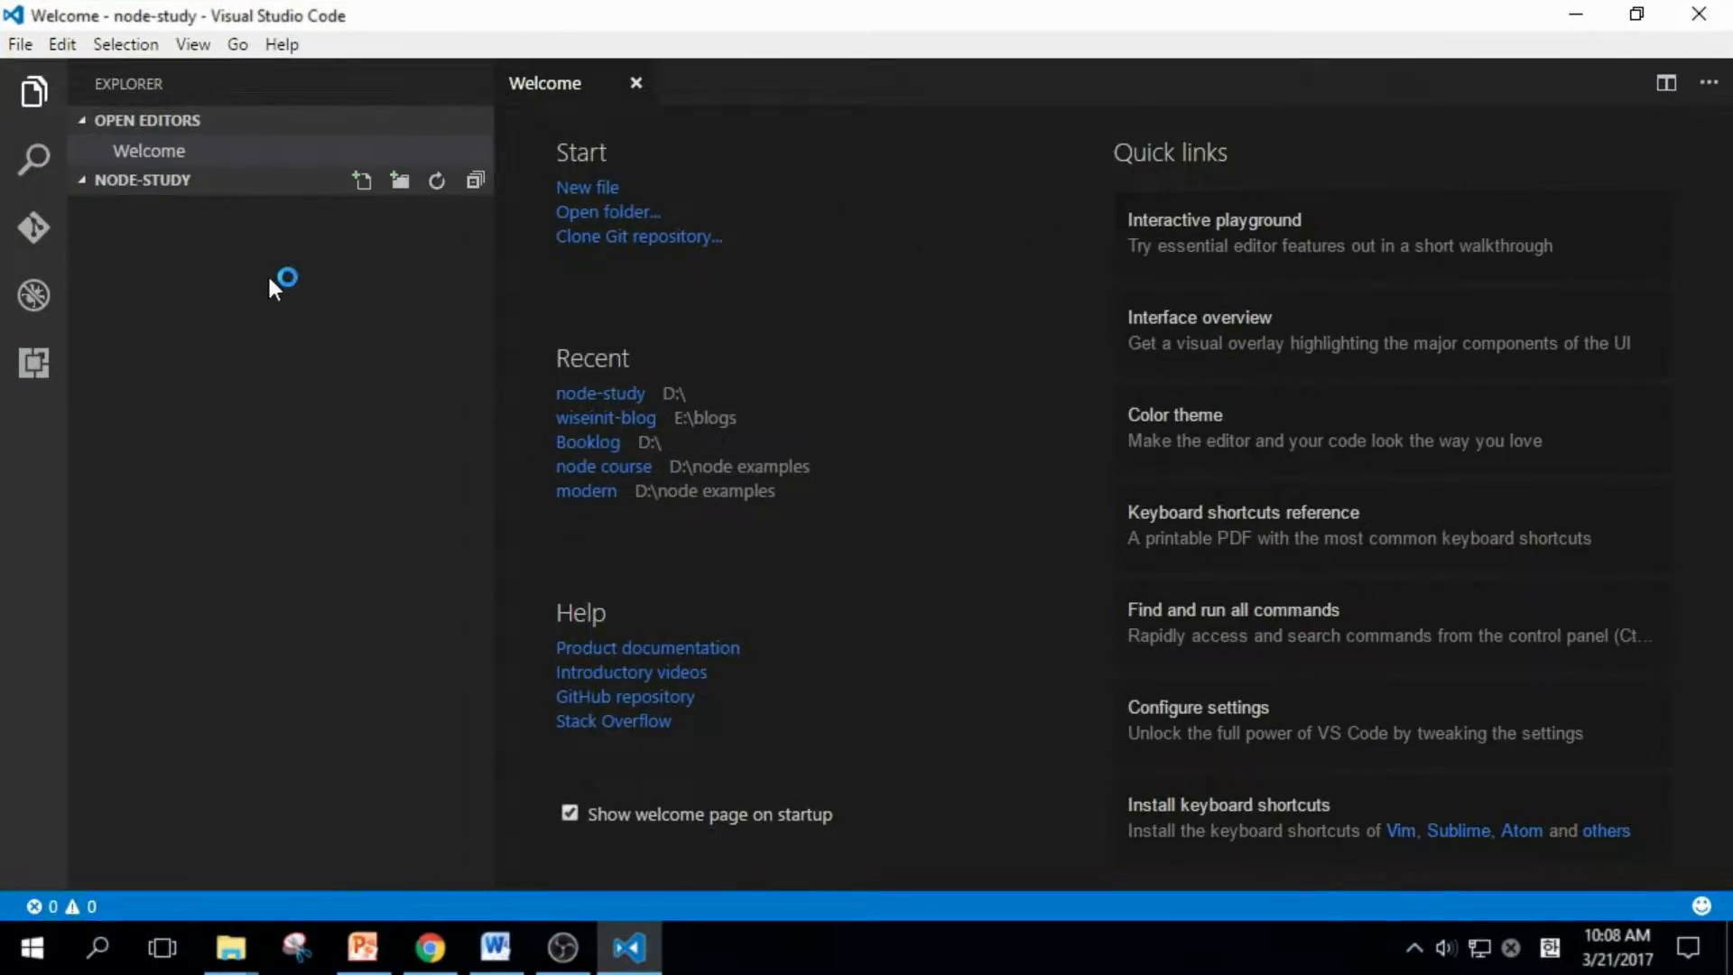
right_click(276, 287)
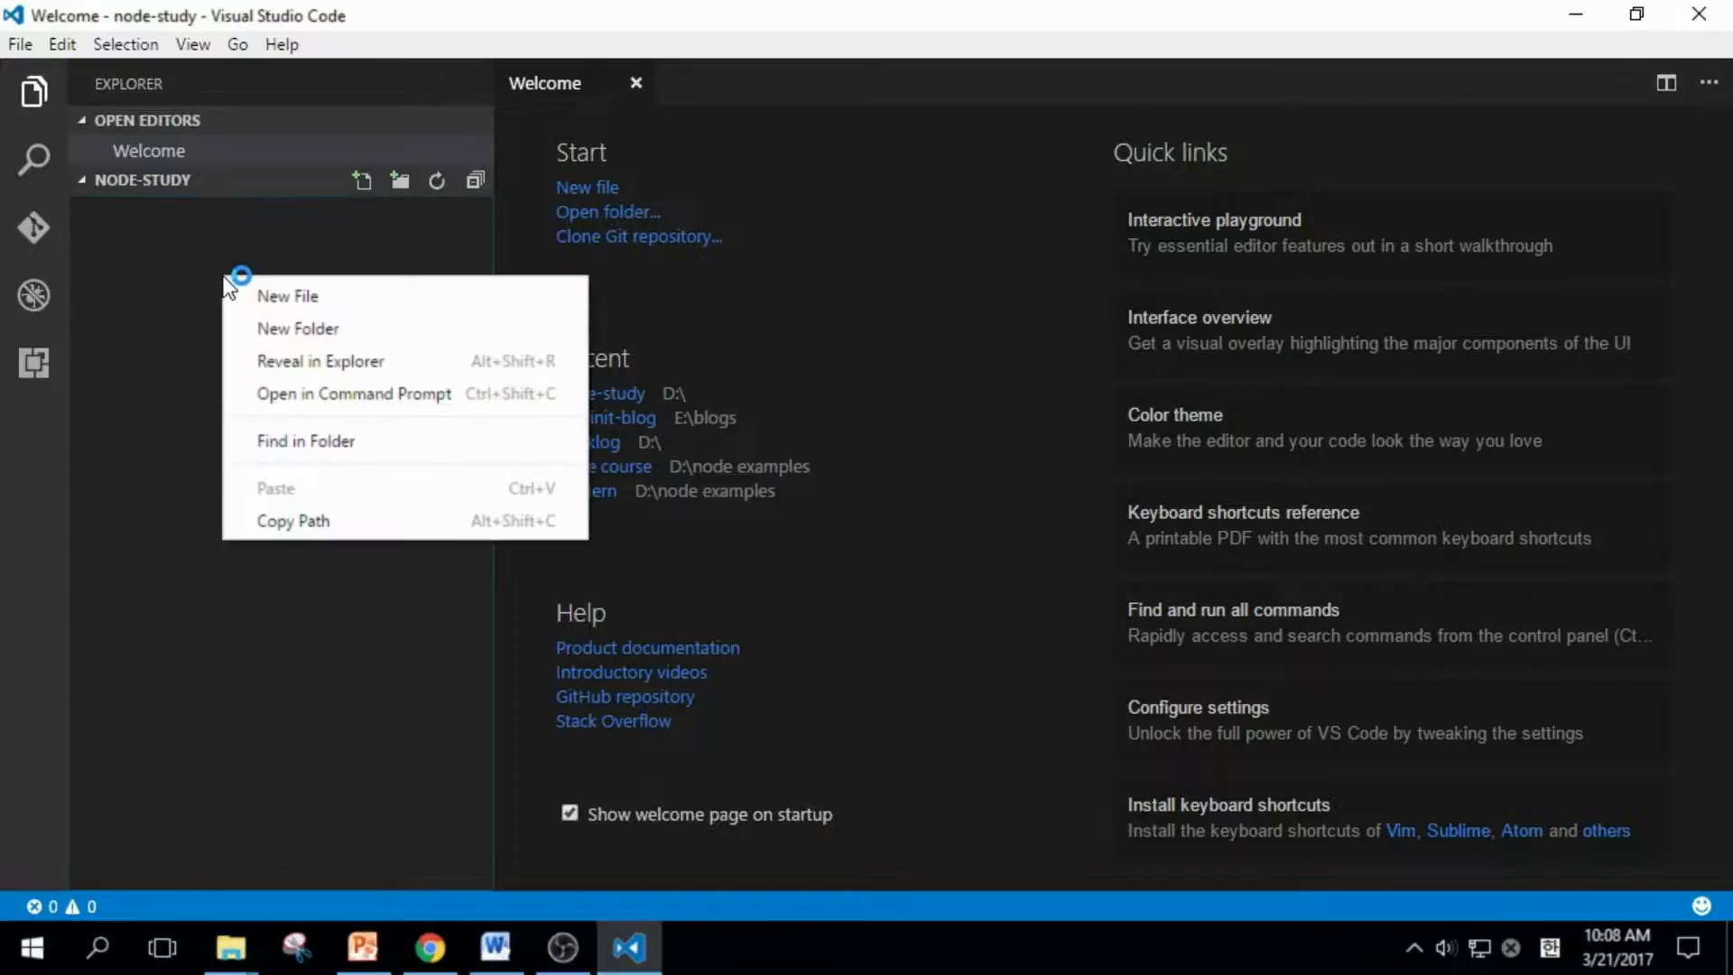
mouse_move(343, 329)
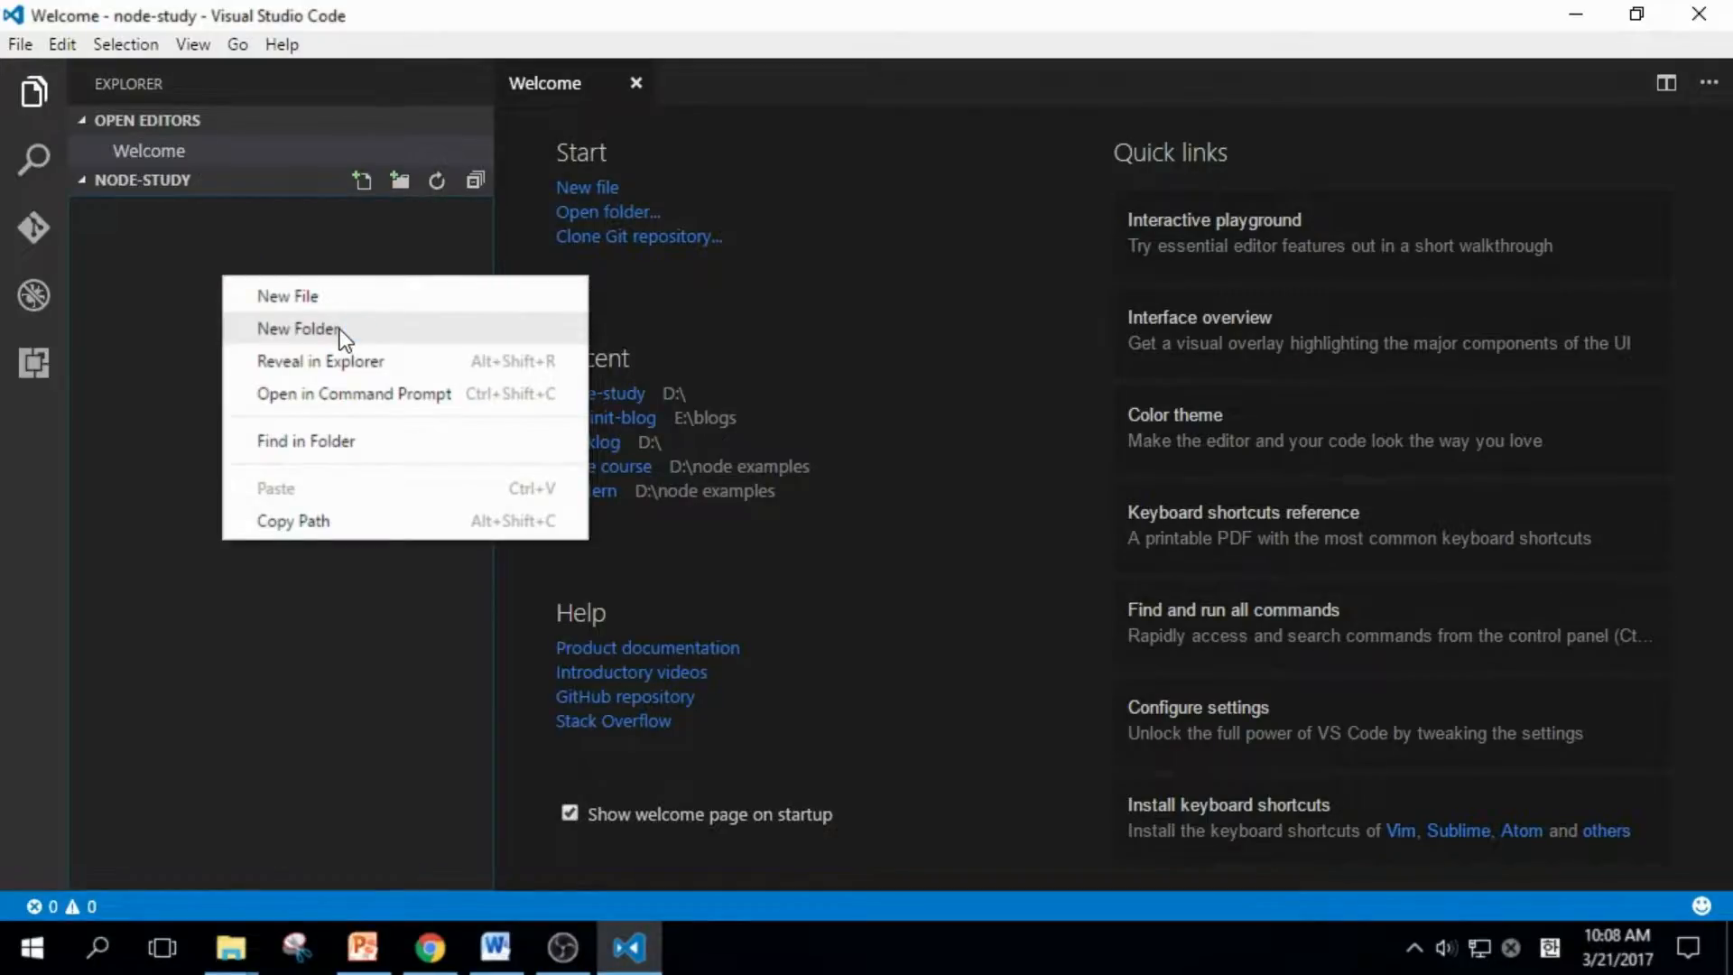
left_click(299, 328)
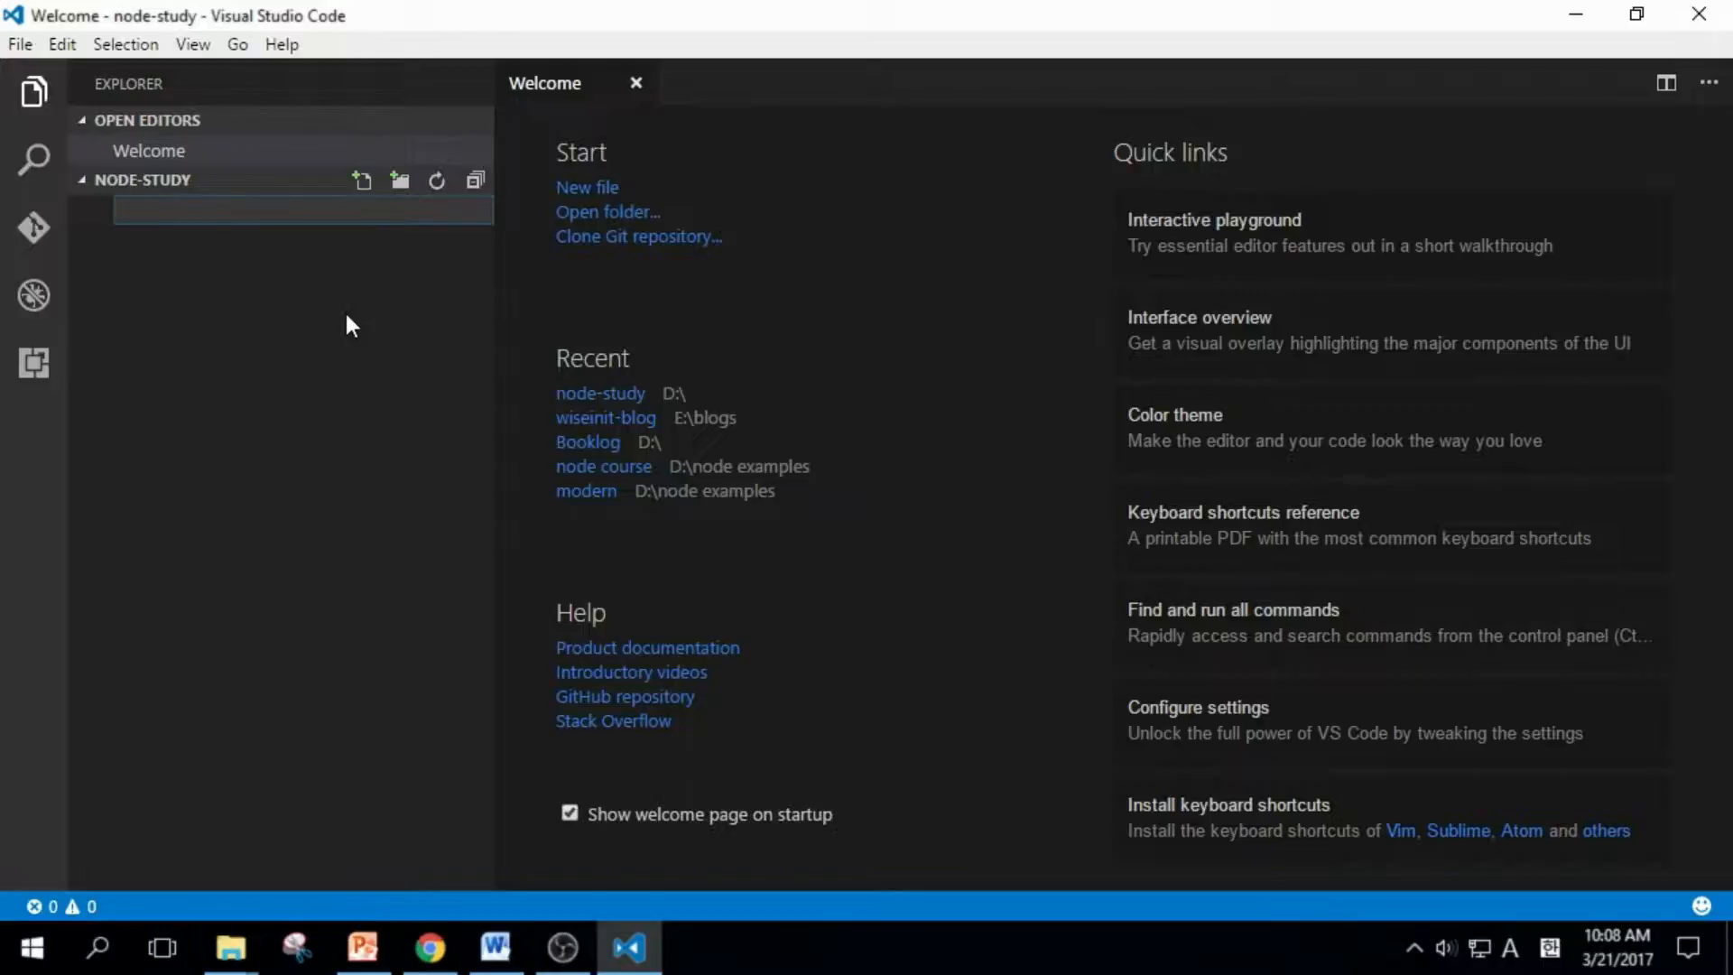
type("h")
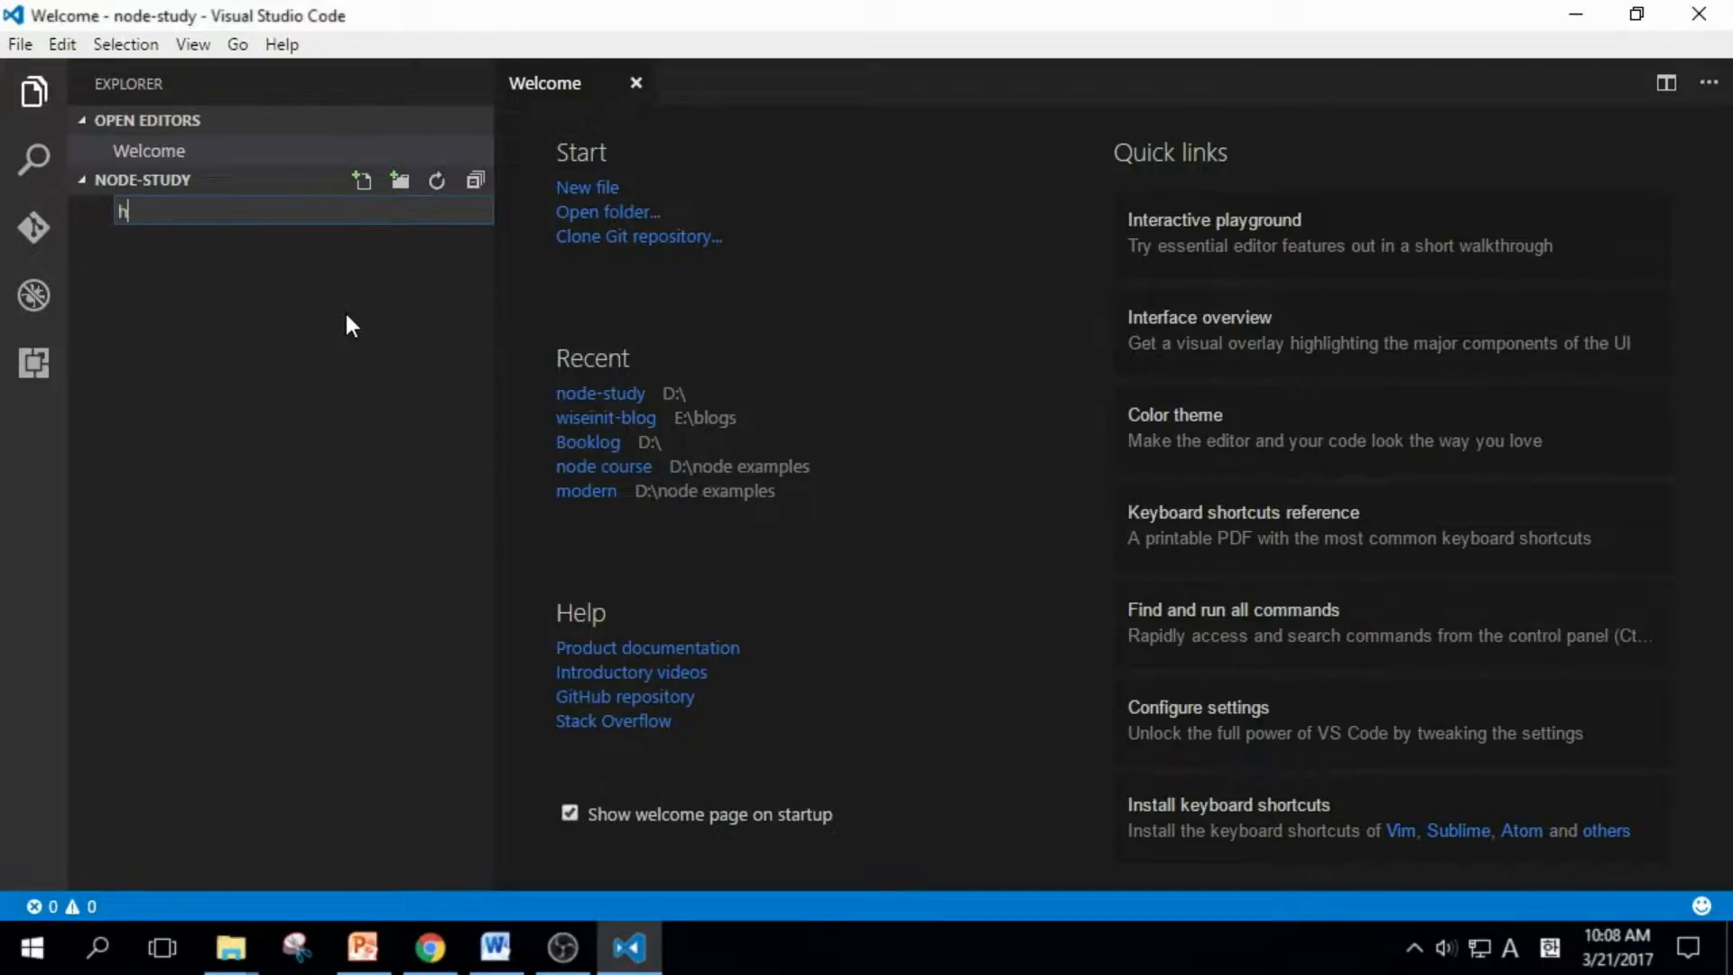
type("ello-world")
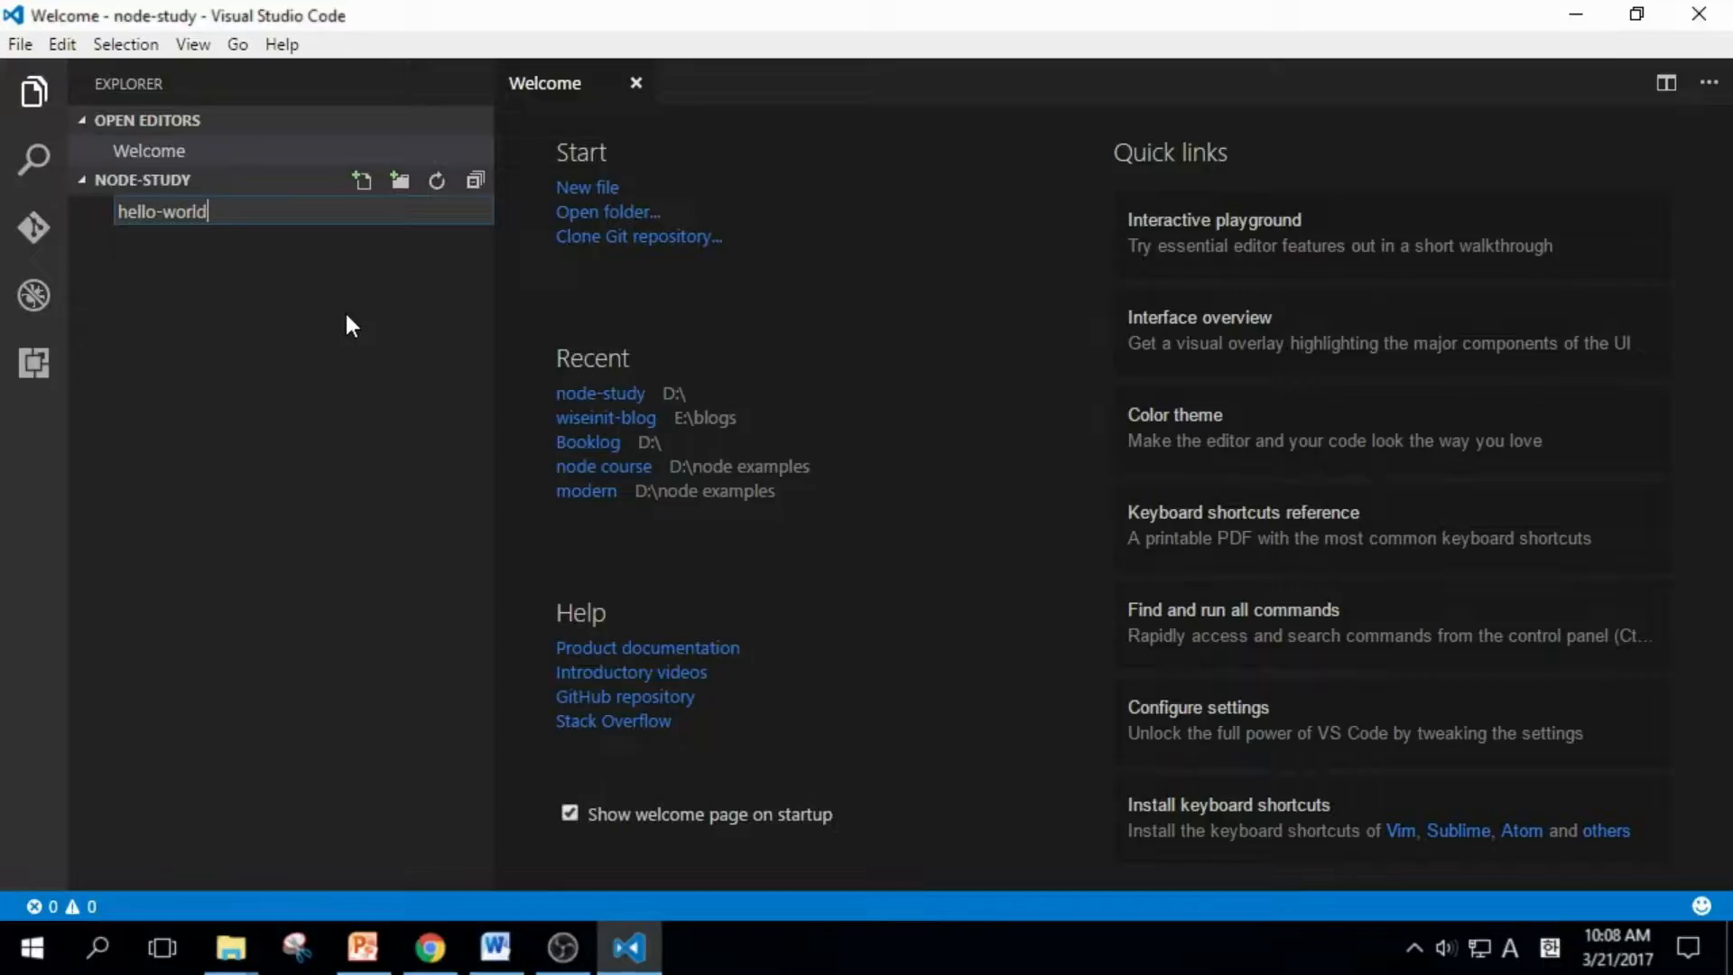
key("Enter")
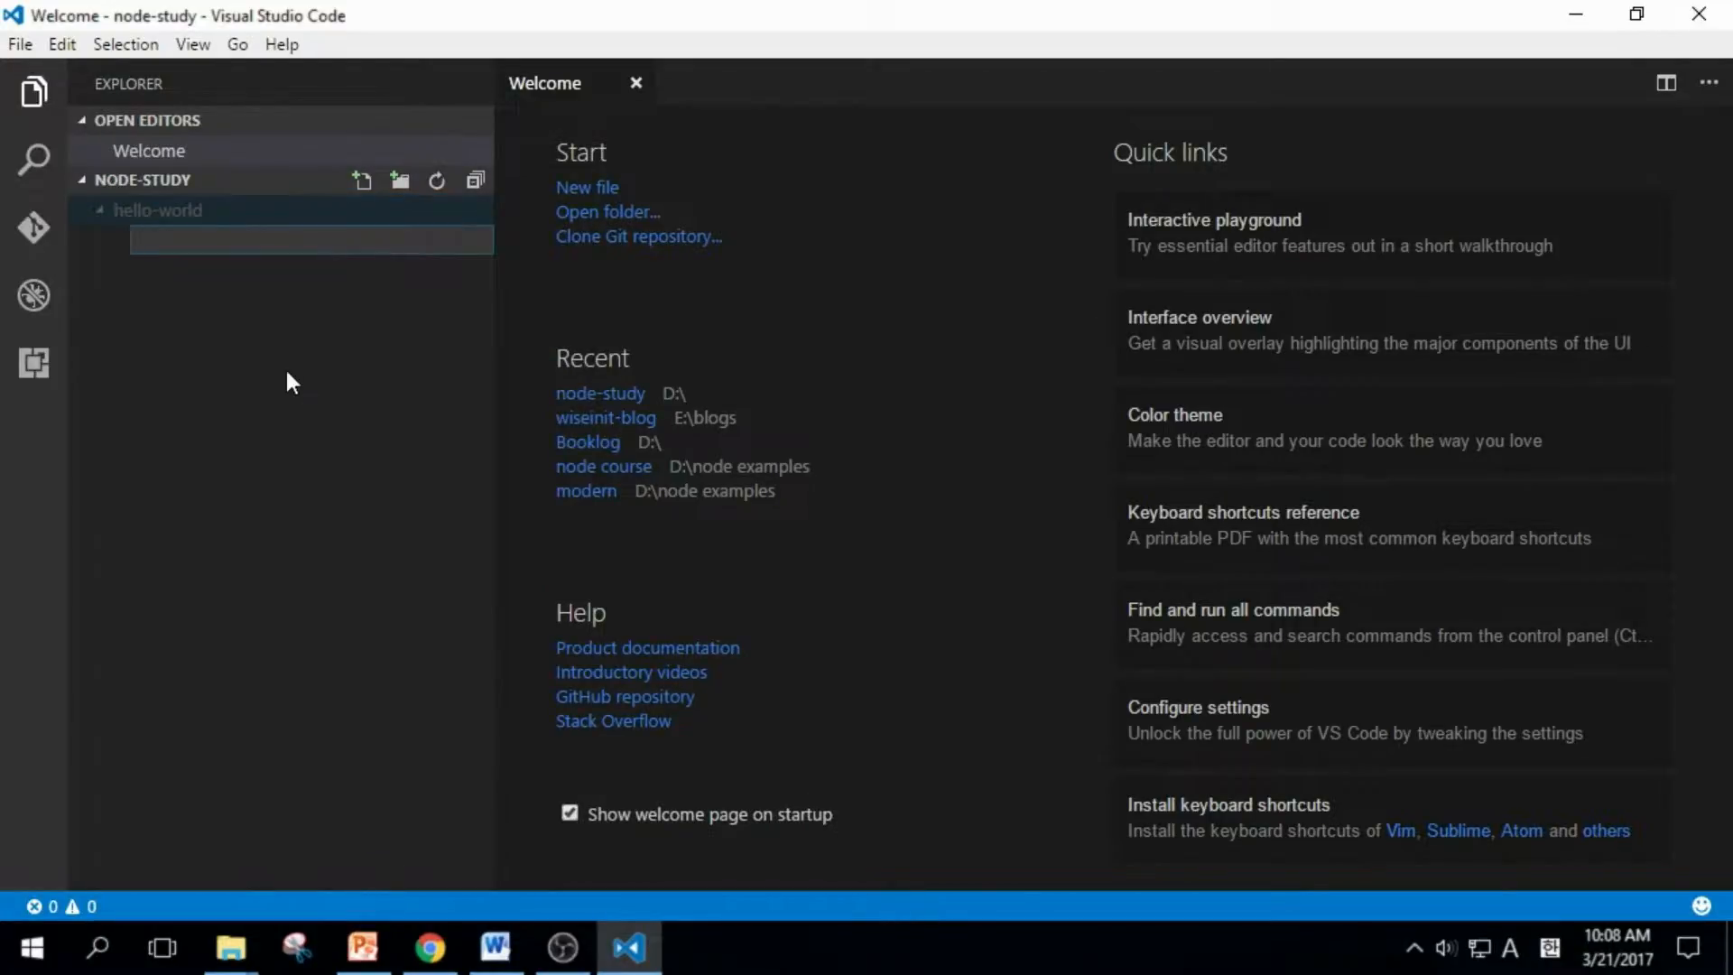
Create an empty app.js file inside hello-world and open it for editing.
type("app.js")
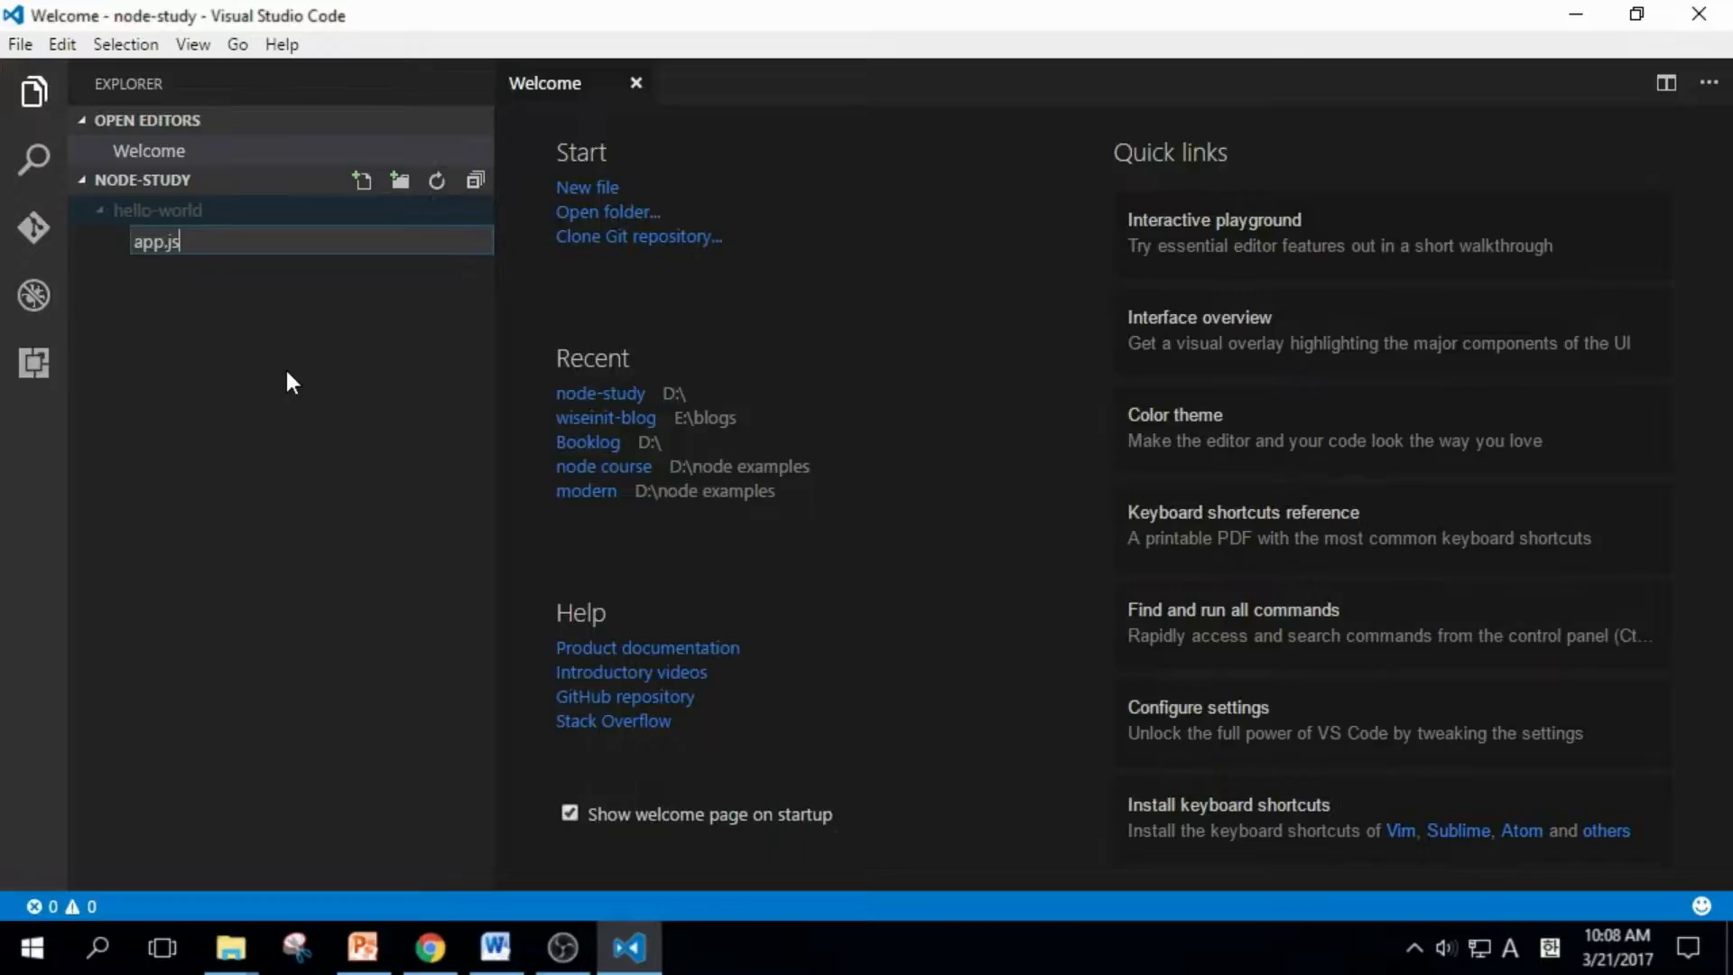
key("Enter")
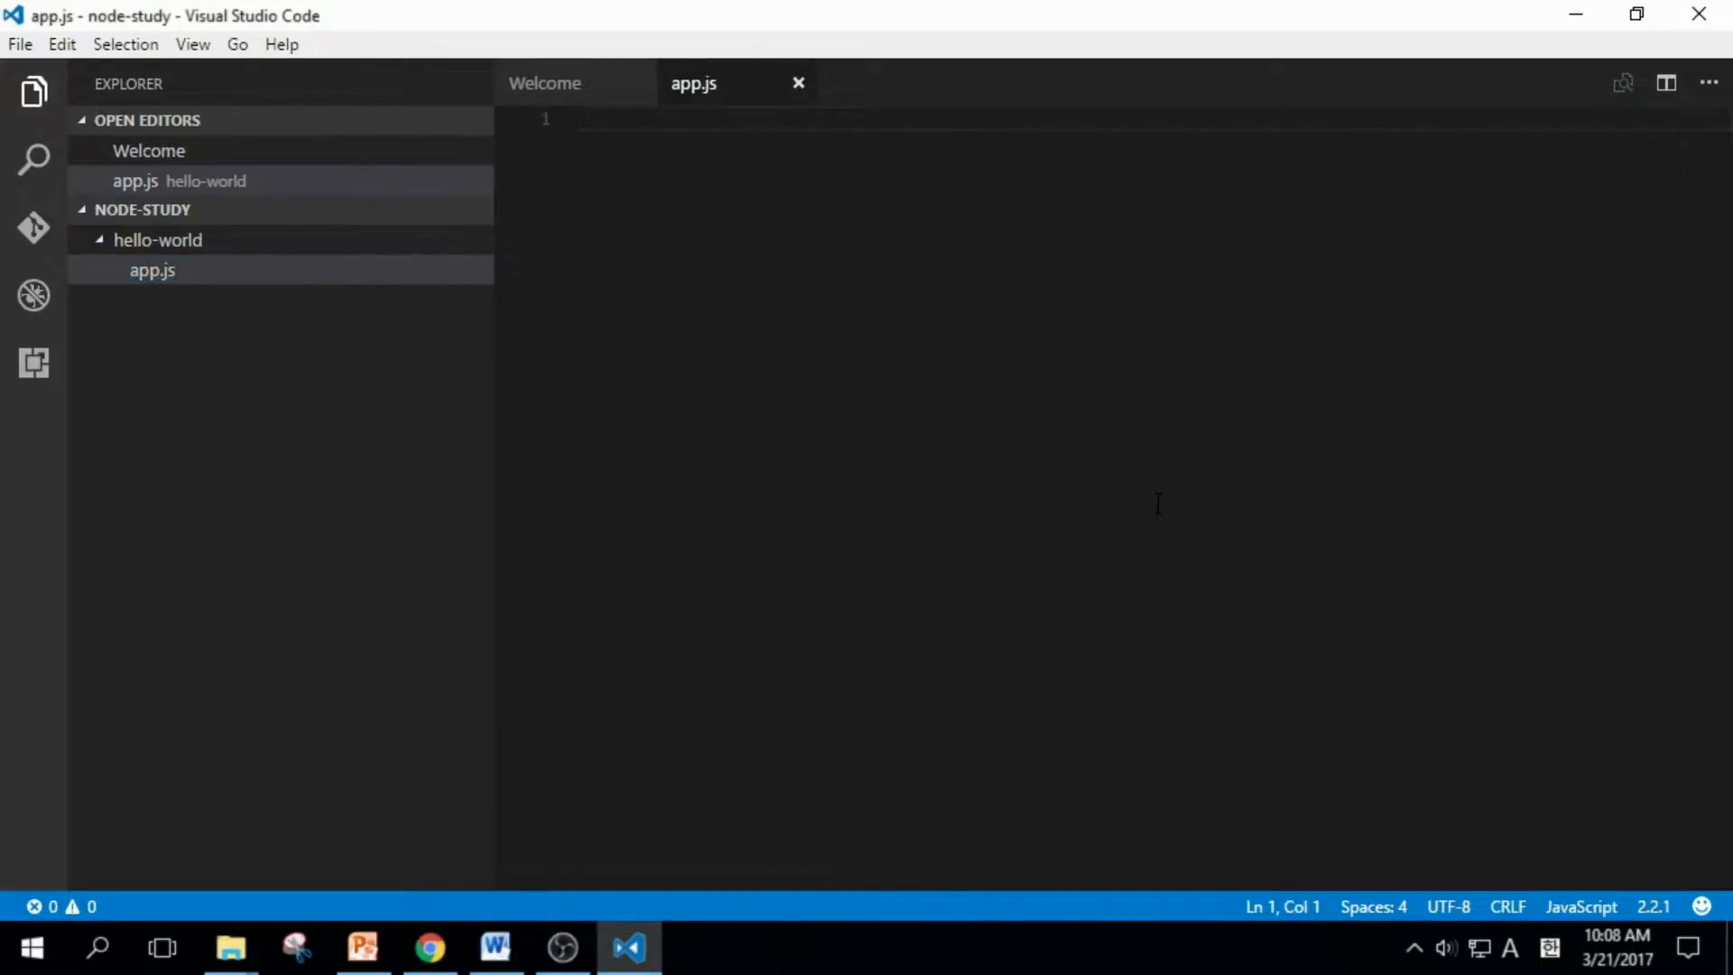
Write console.log("hello world!") in app.js, save it, and open the Start menu.
type("console.log(\"")
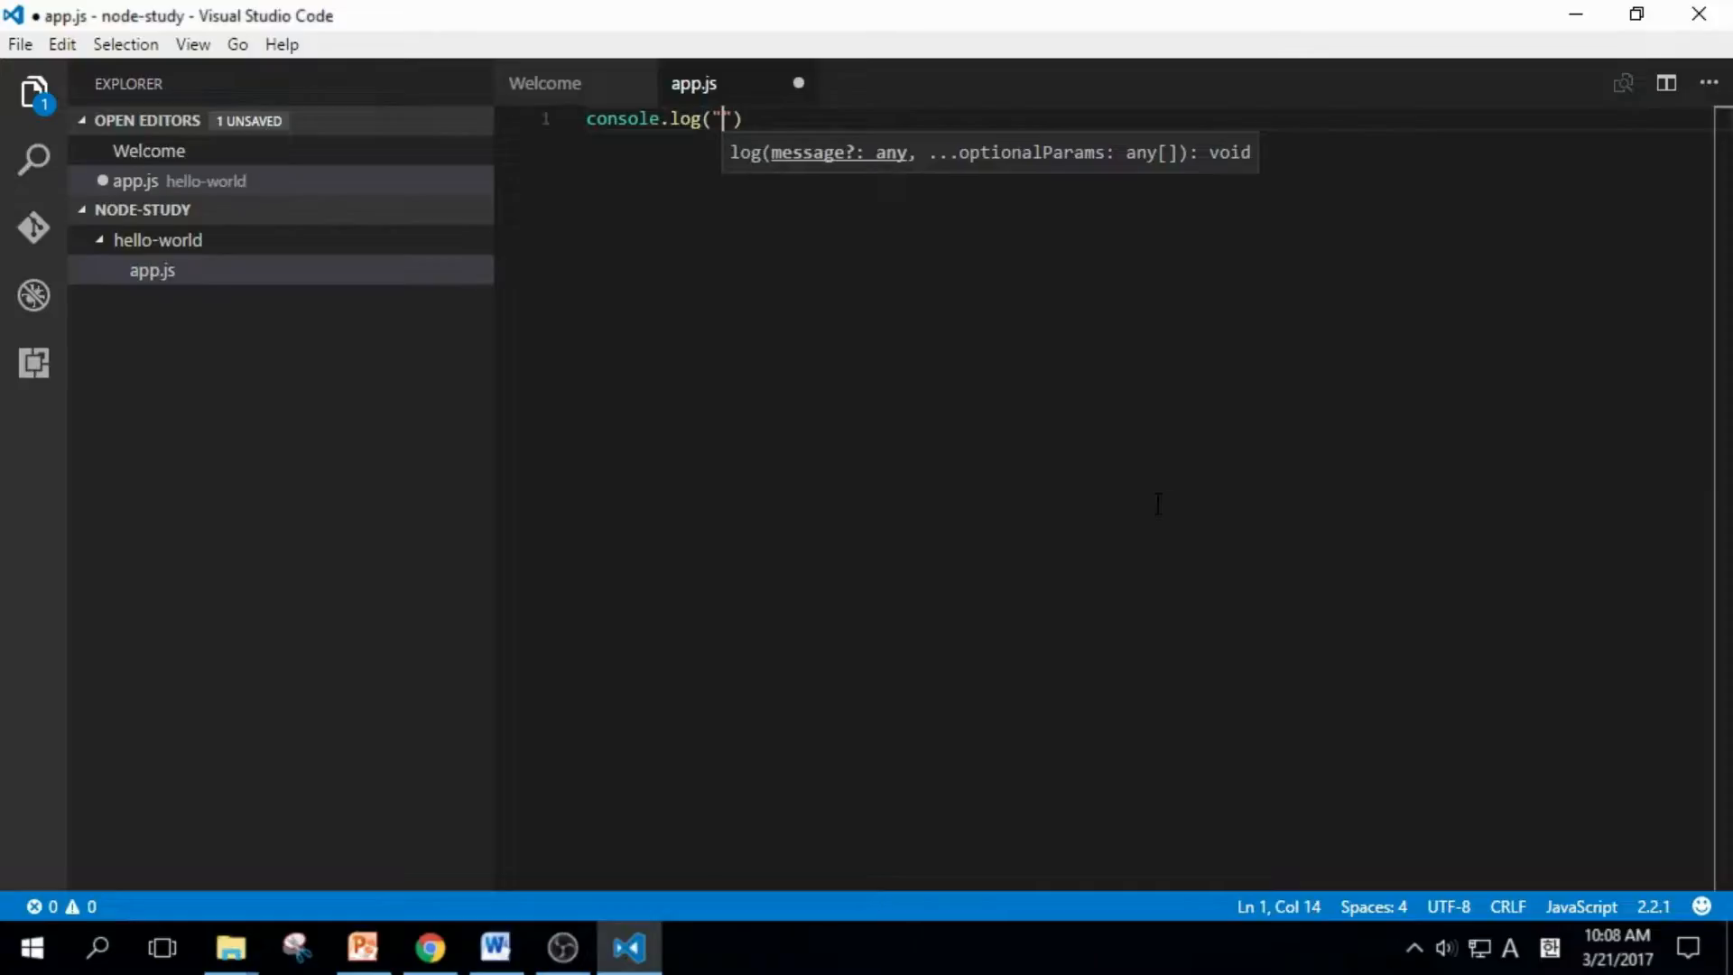
type("hello wo")
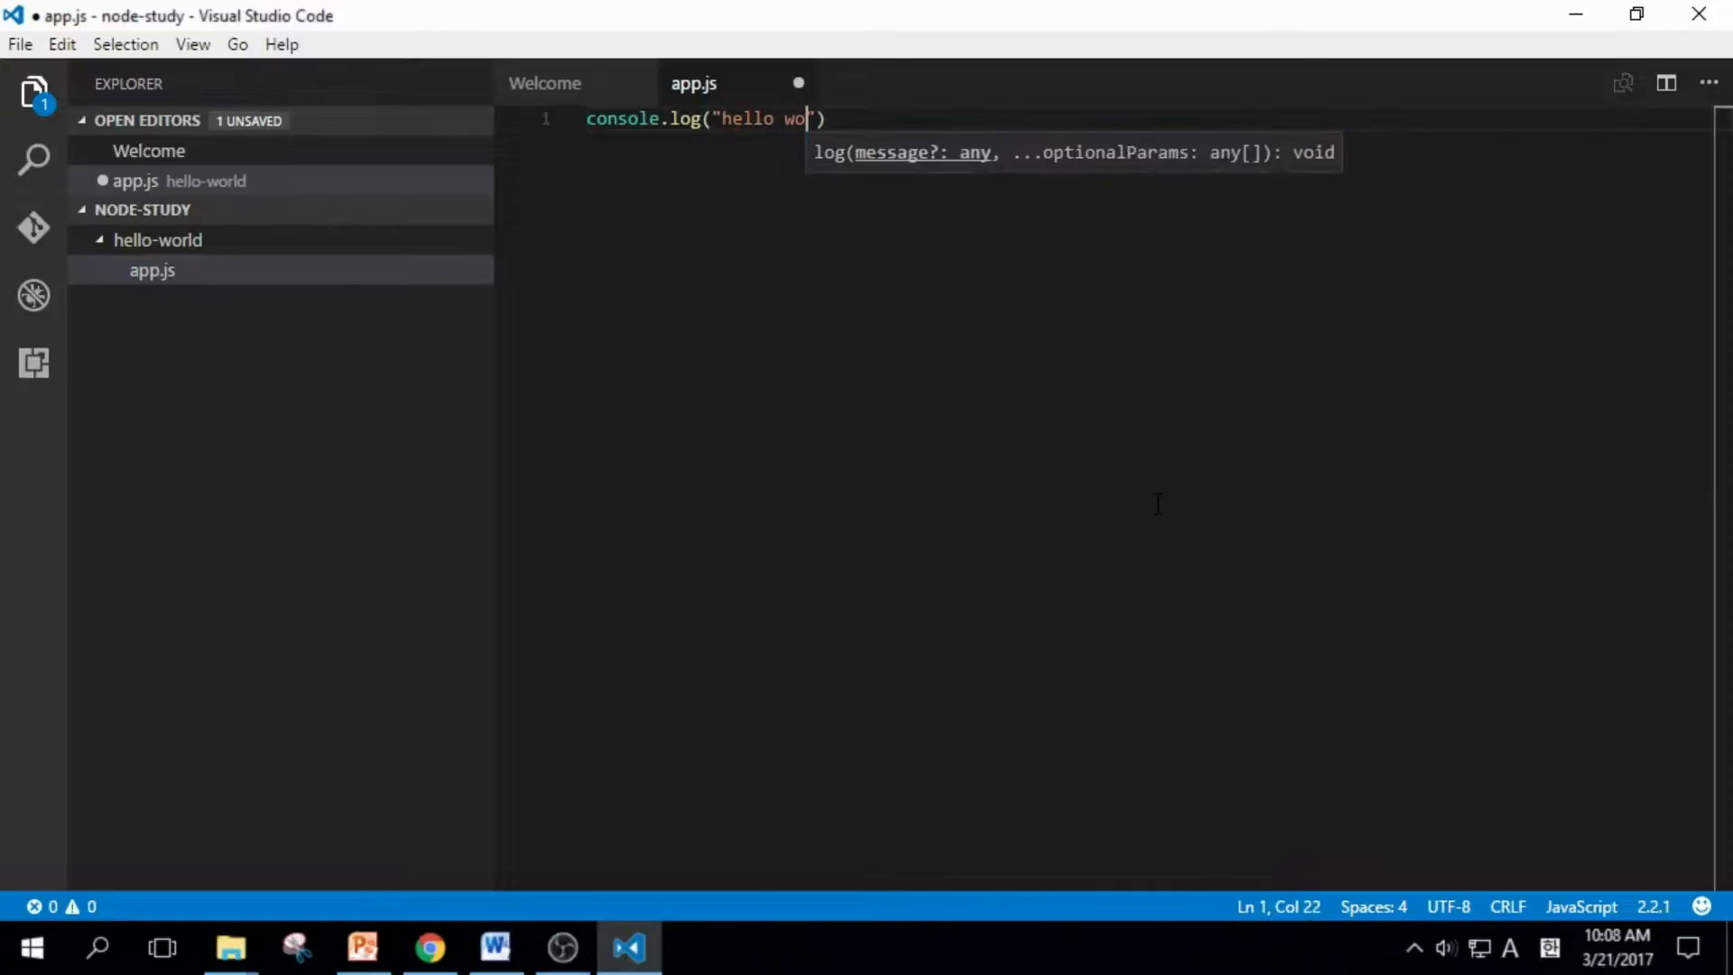
type("rld!")
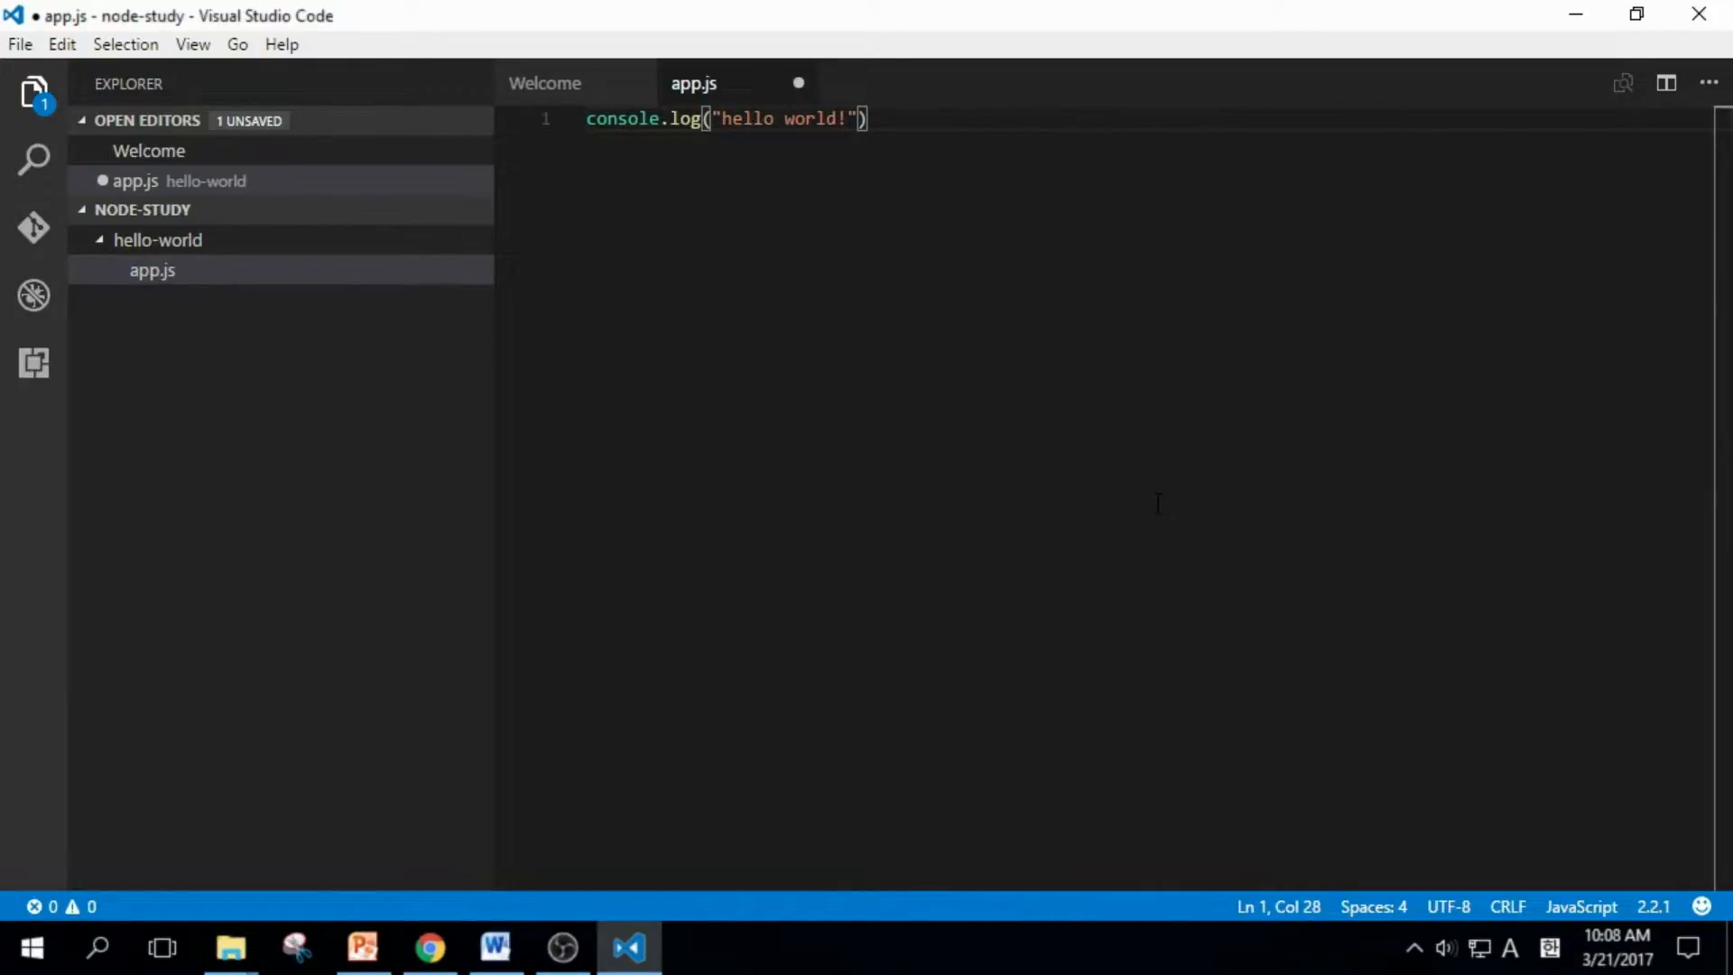
key("ctrl+s")
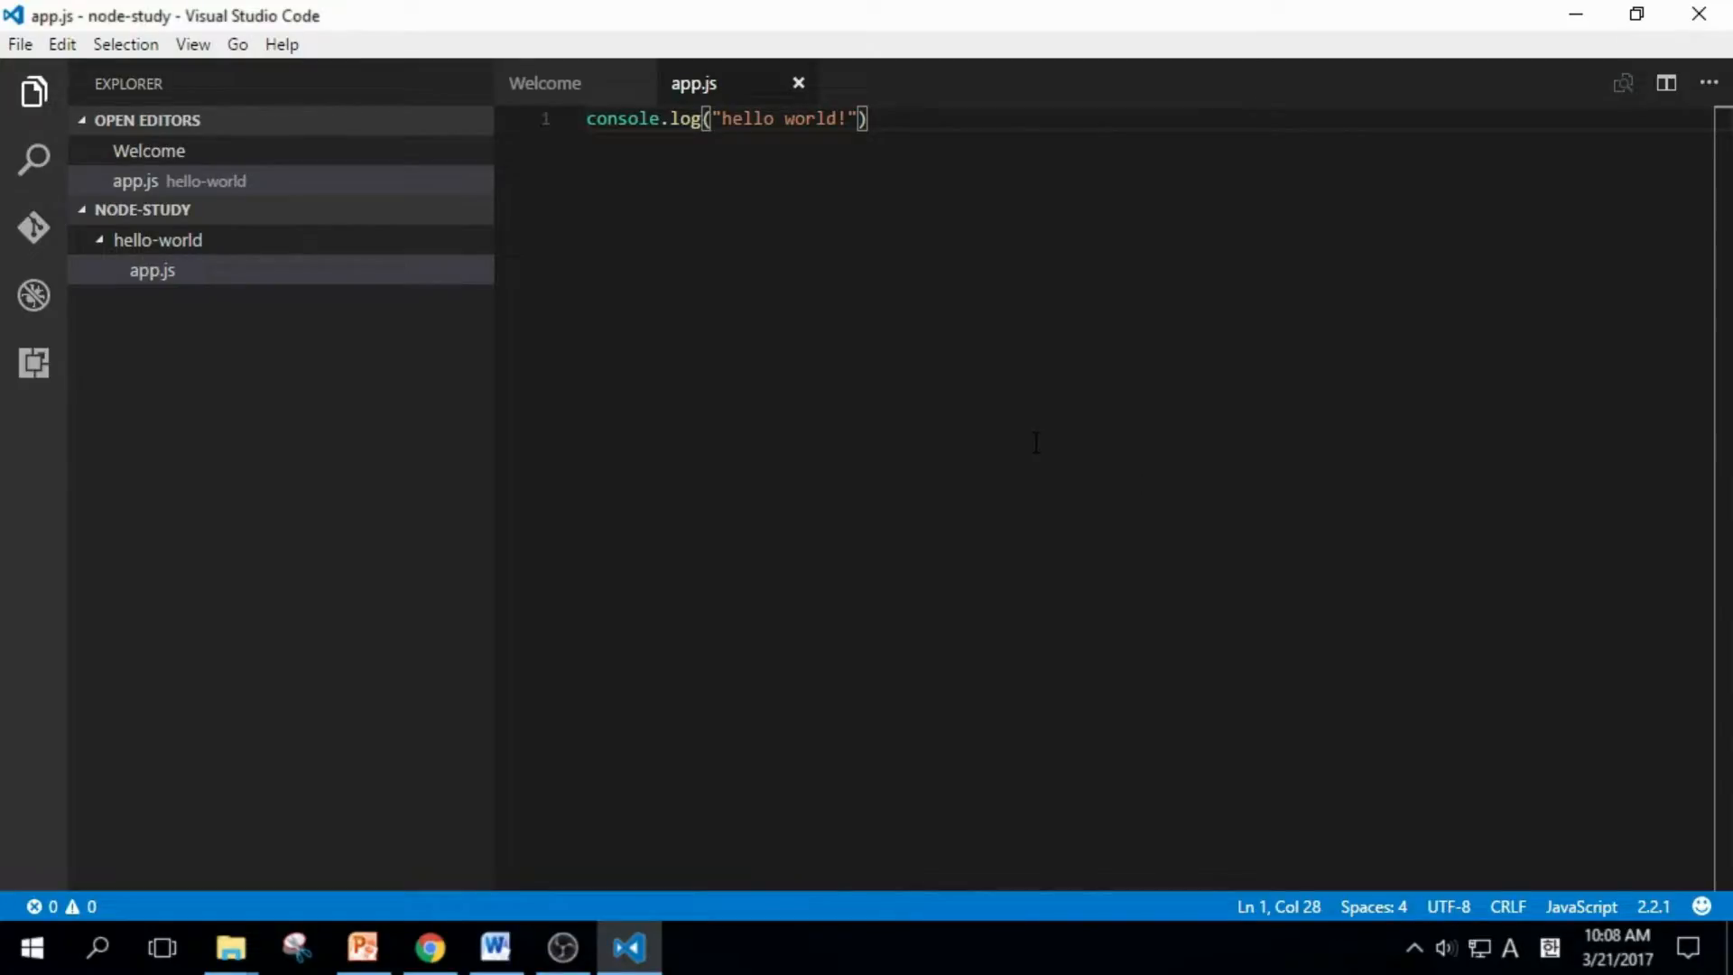
left_click(31, 946)
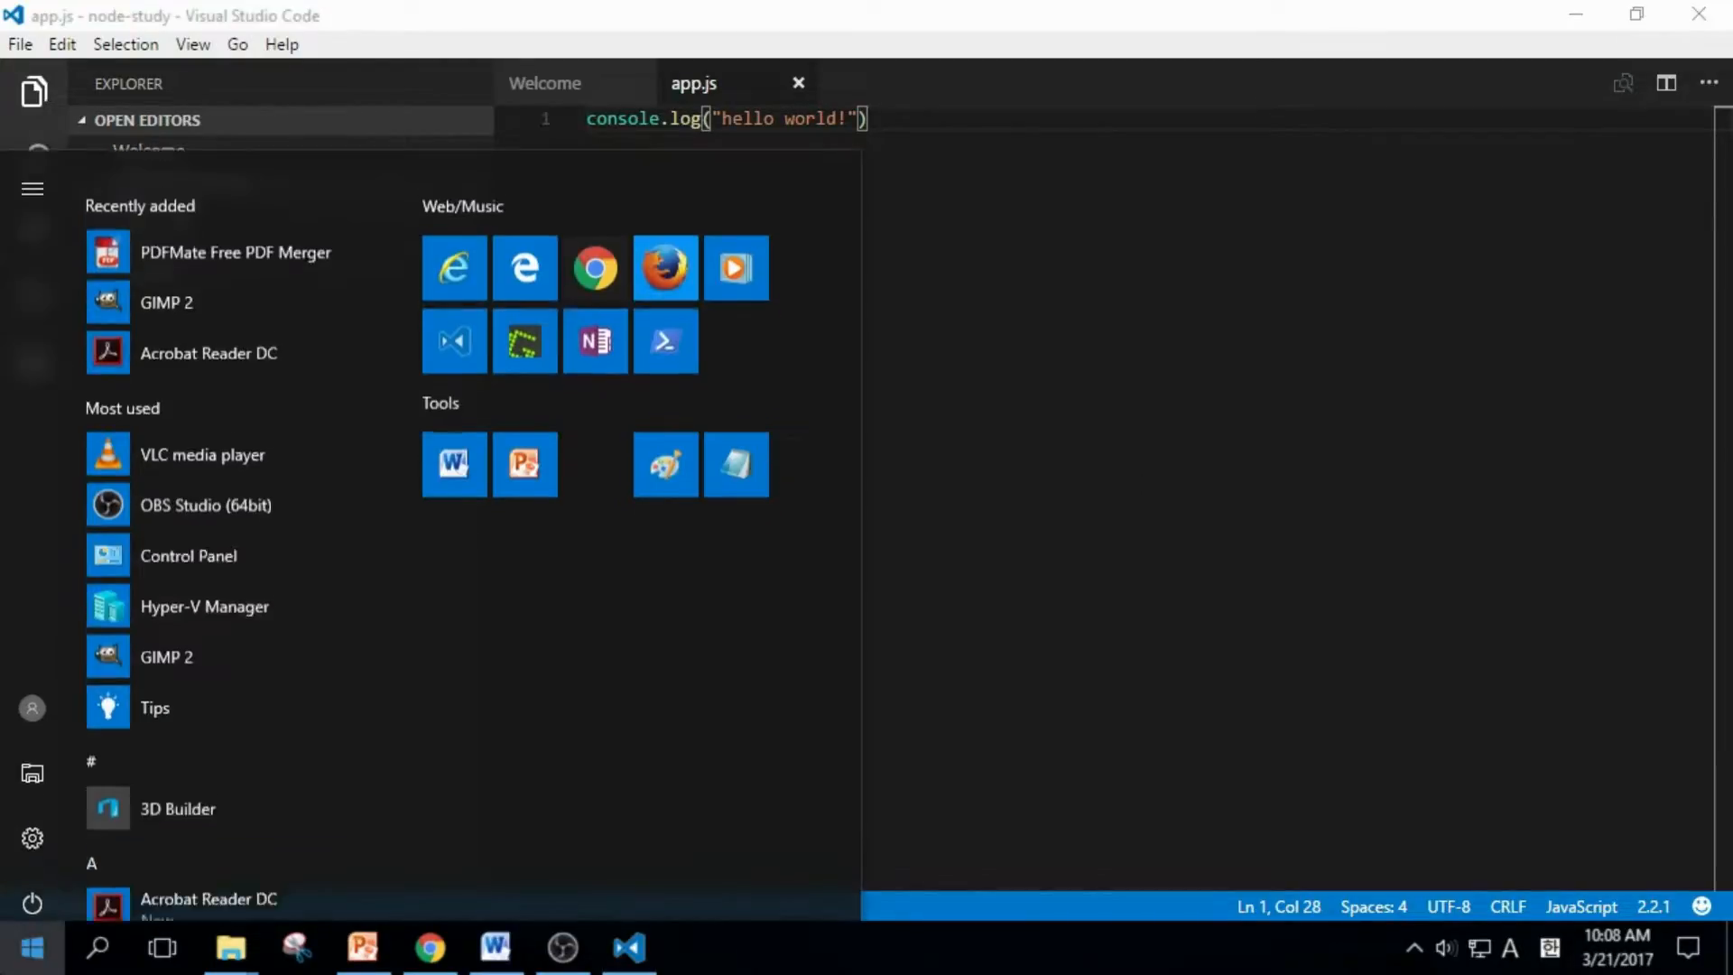
Launch Windows PowerShell and change directory to d:\node-study.
left_click(665, 340)
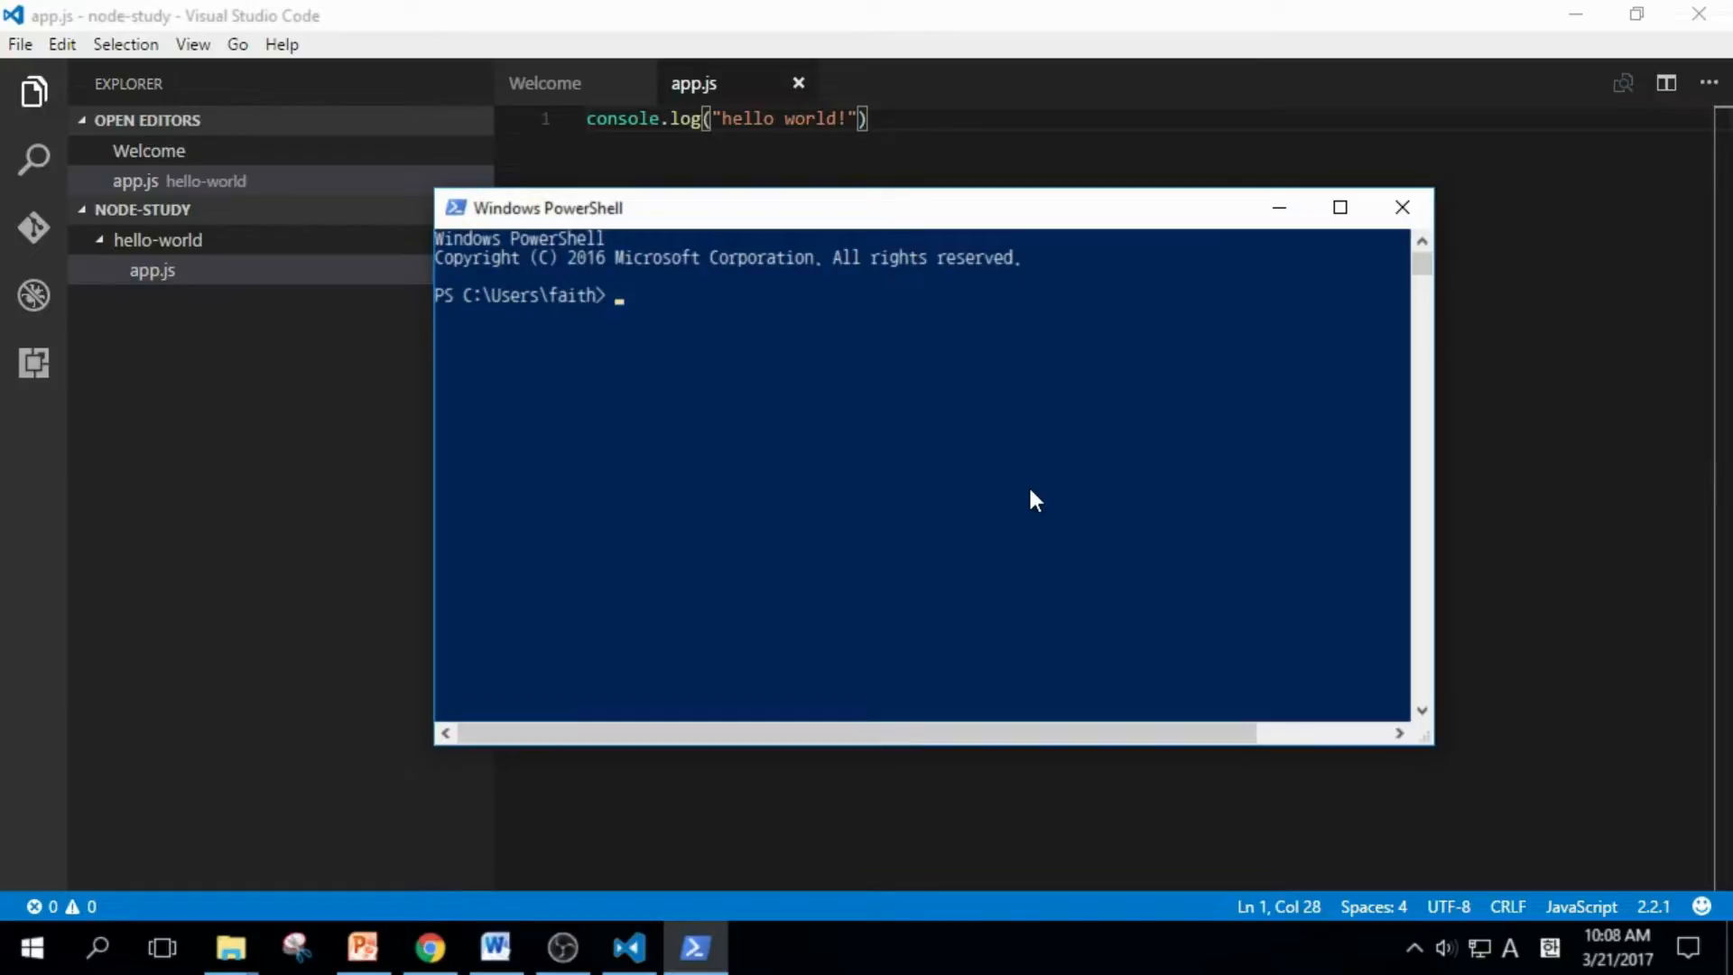
type("cd")
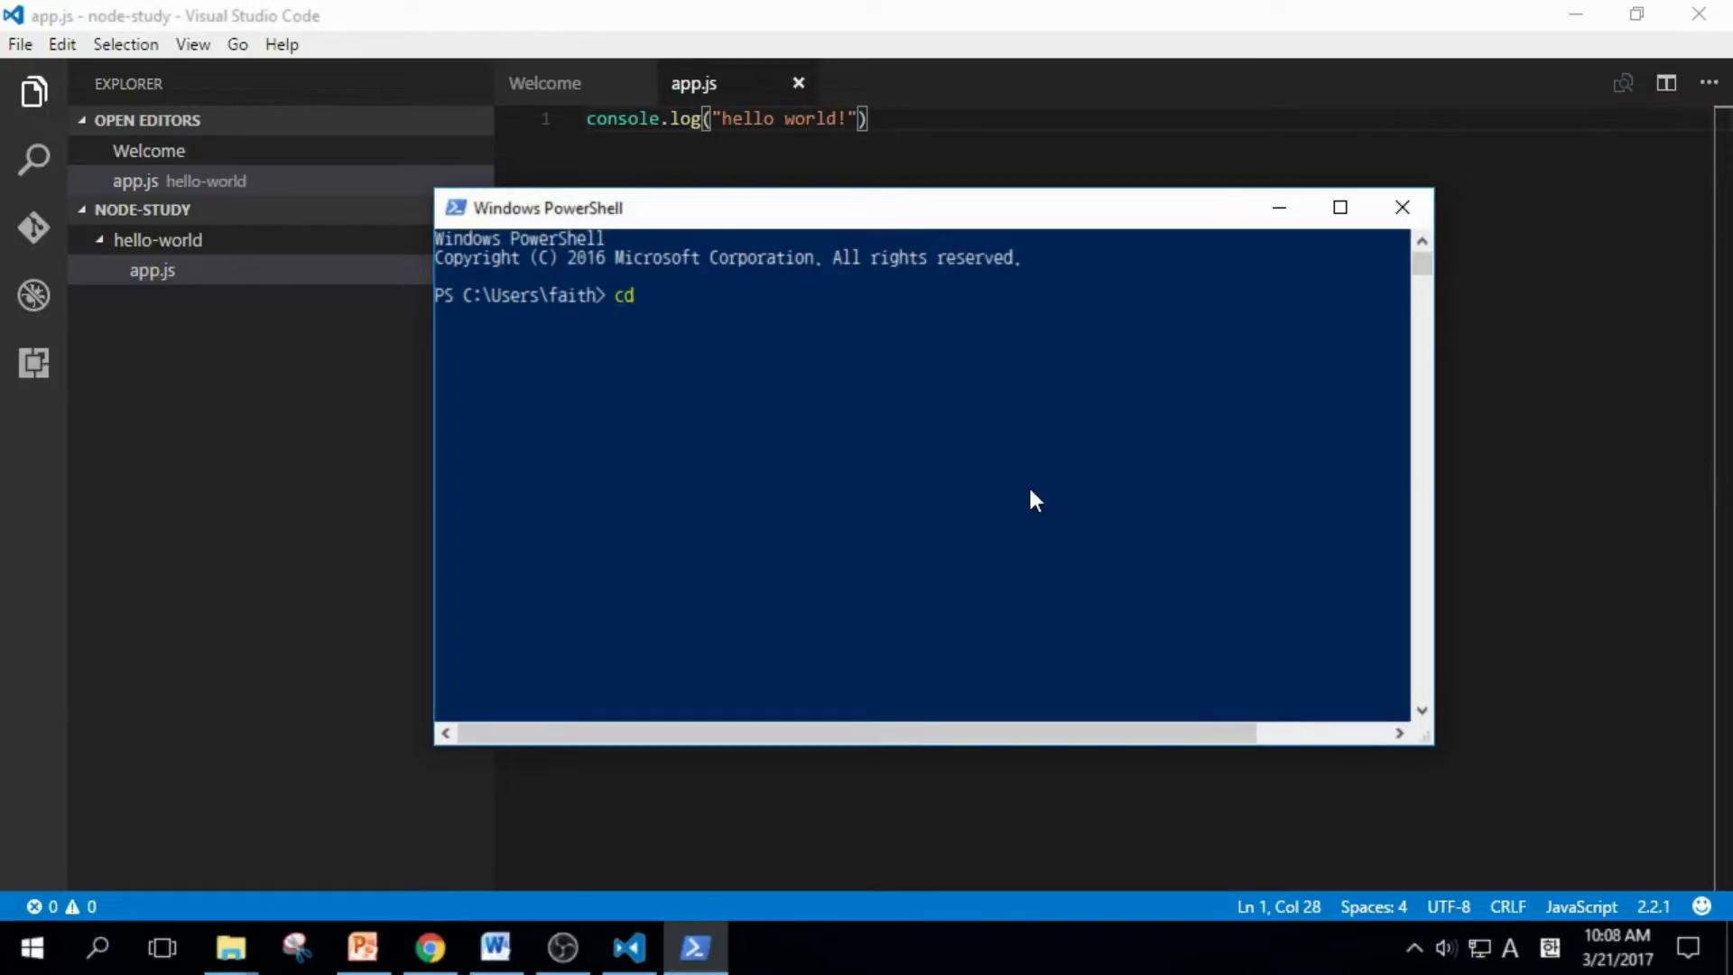
type("d:")
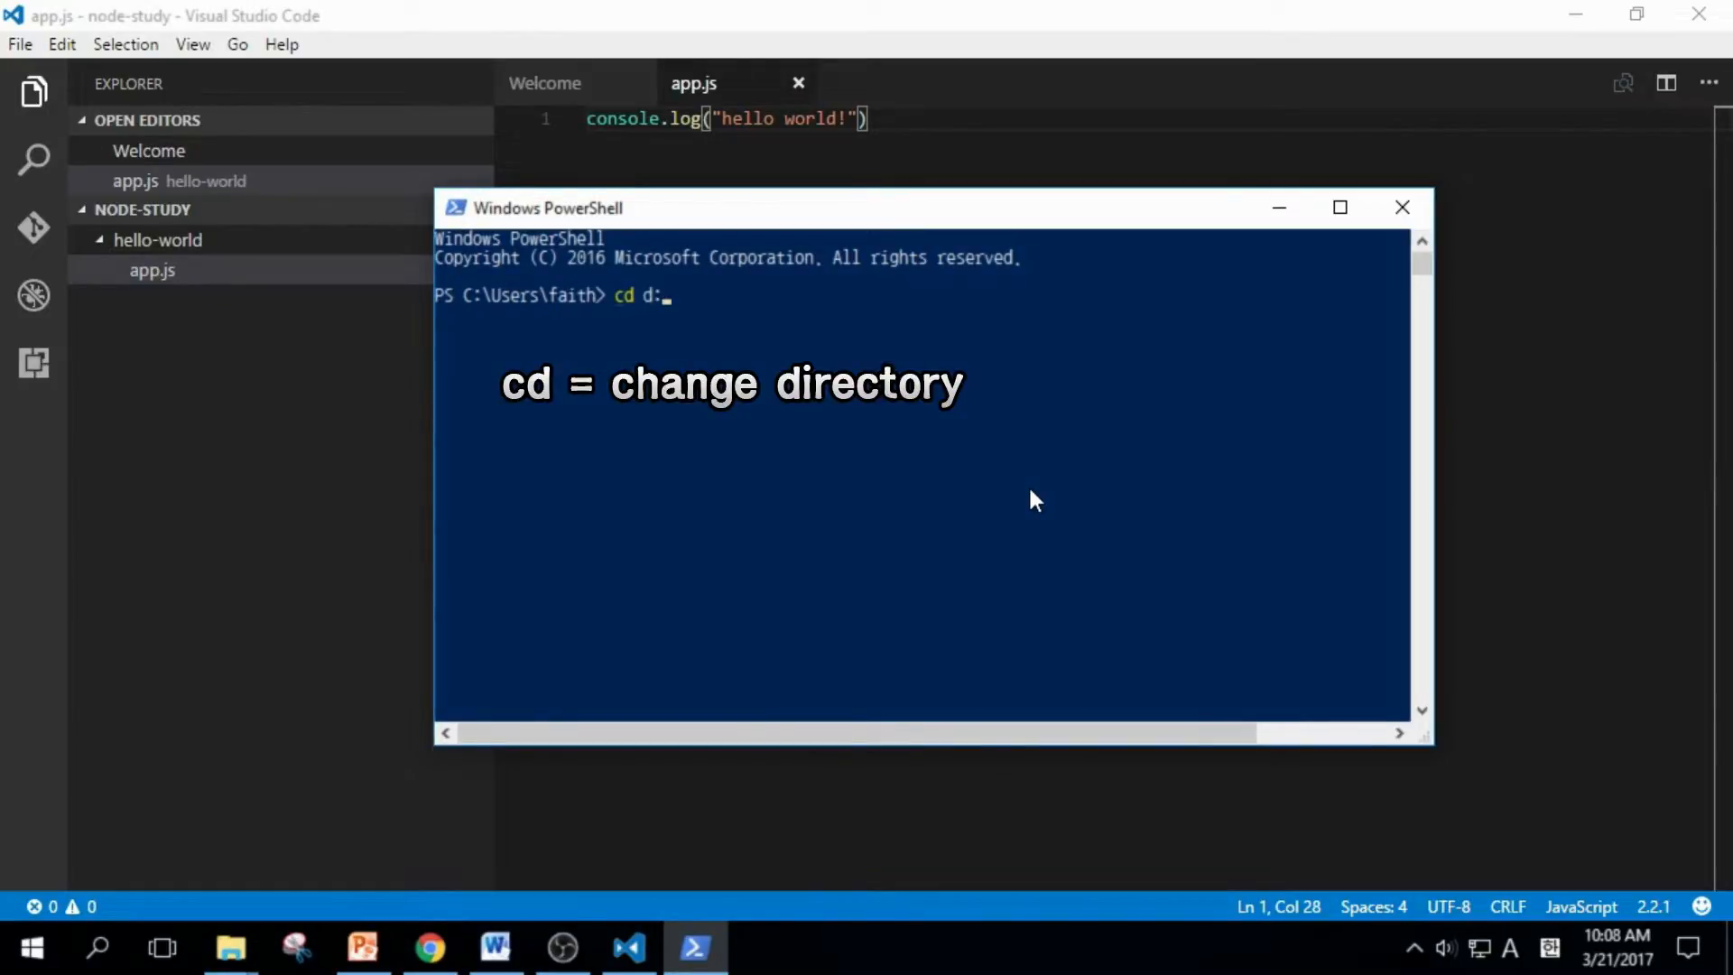
type("\\")
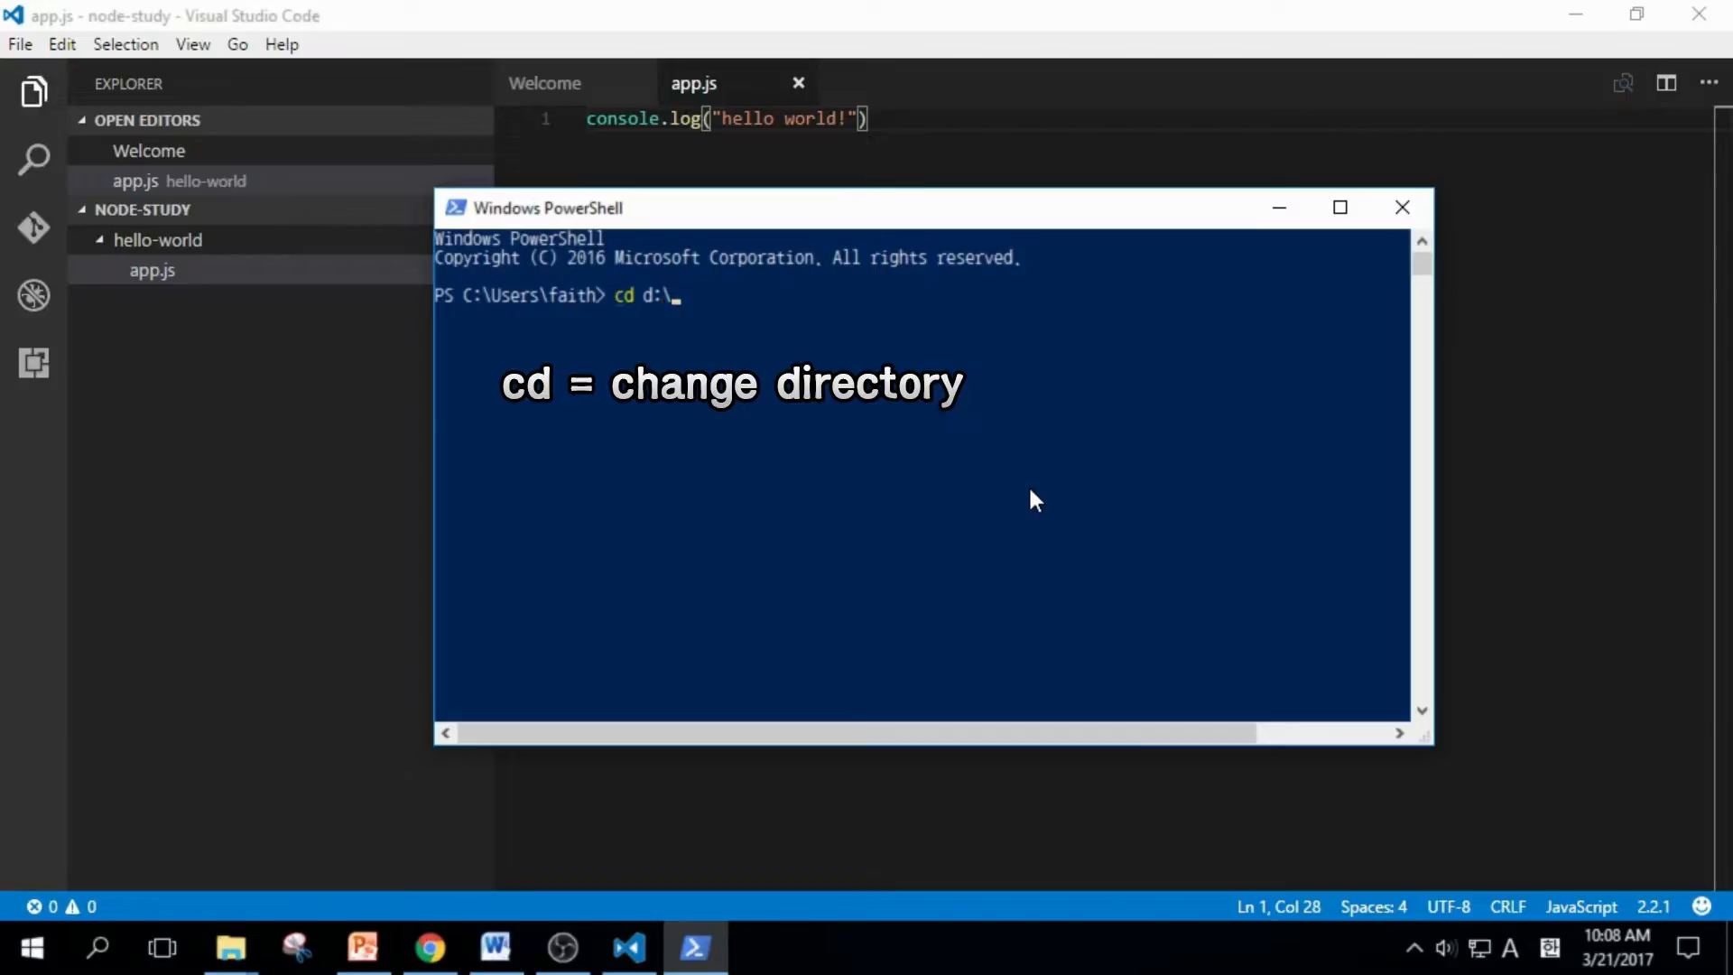
type("node-study")
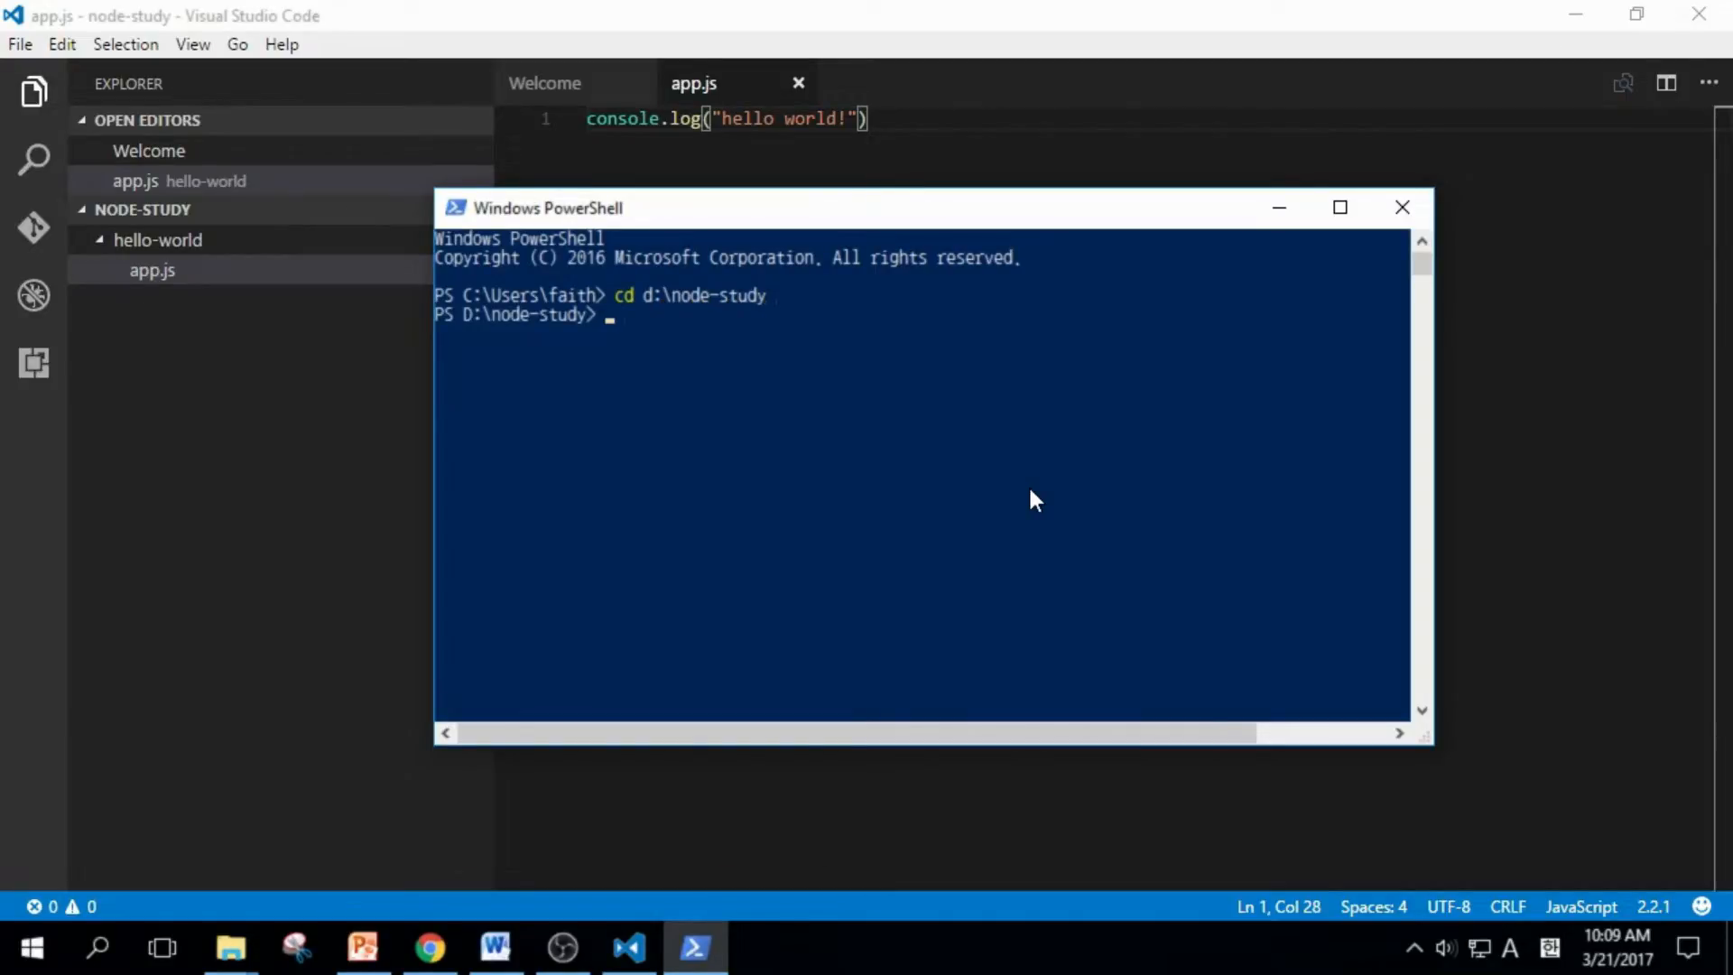
Change into the hello-world folder using Tab-completed cd .\hello-world\.
type("cd")
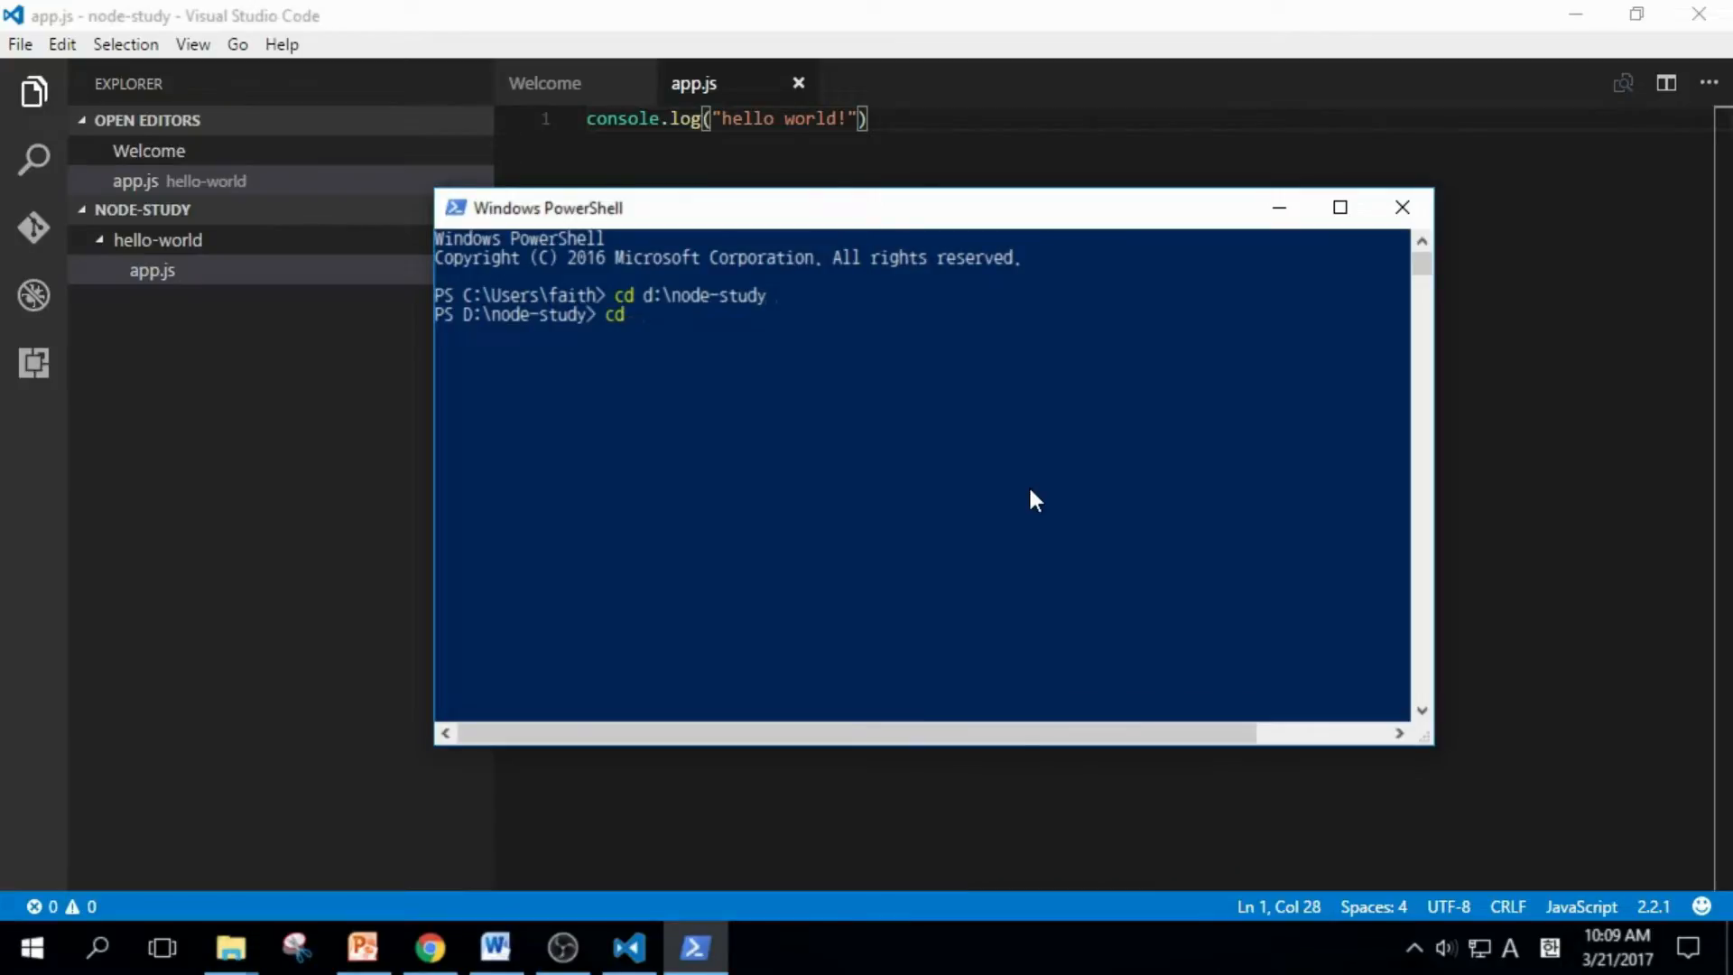
type("hello")
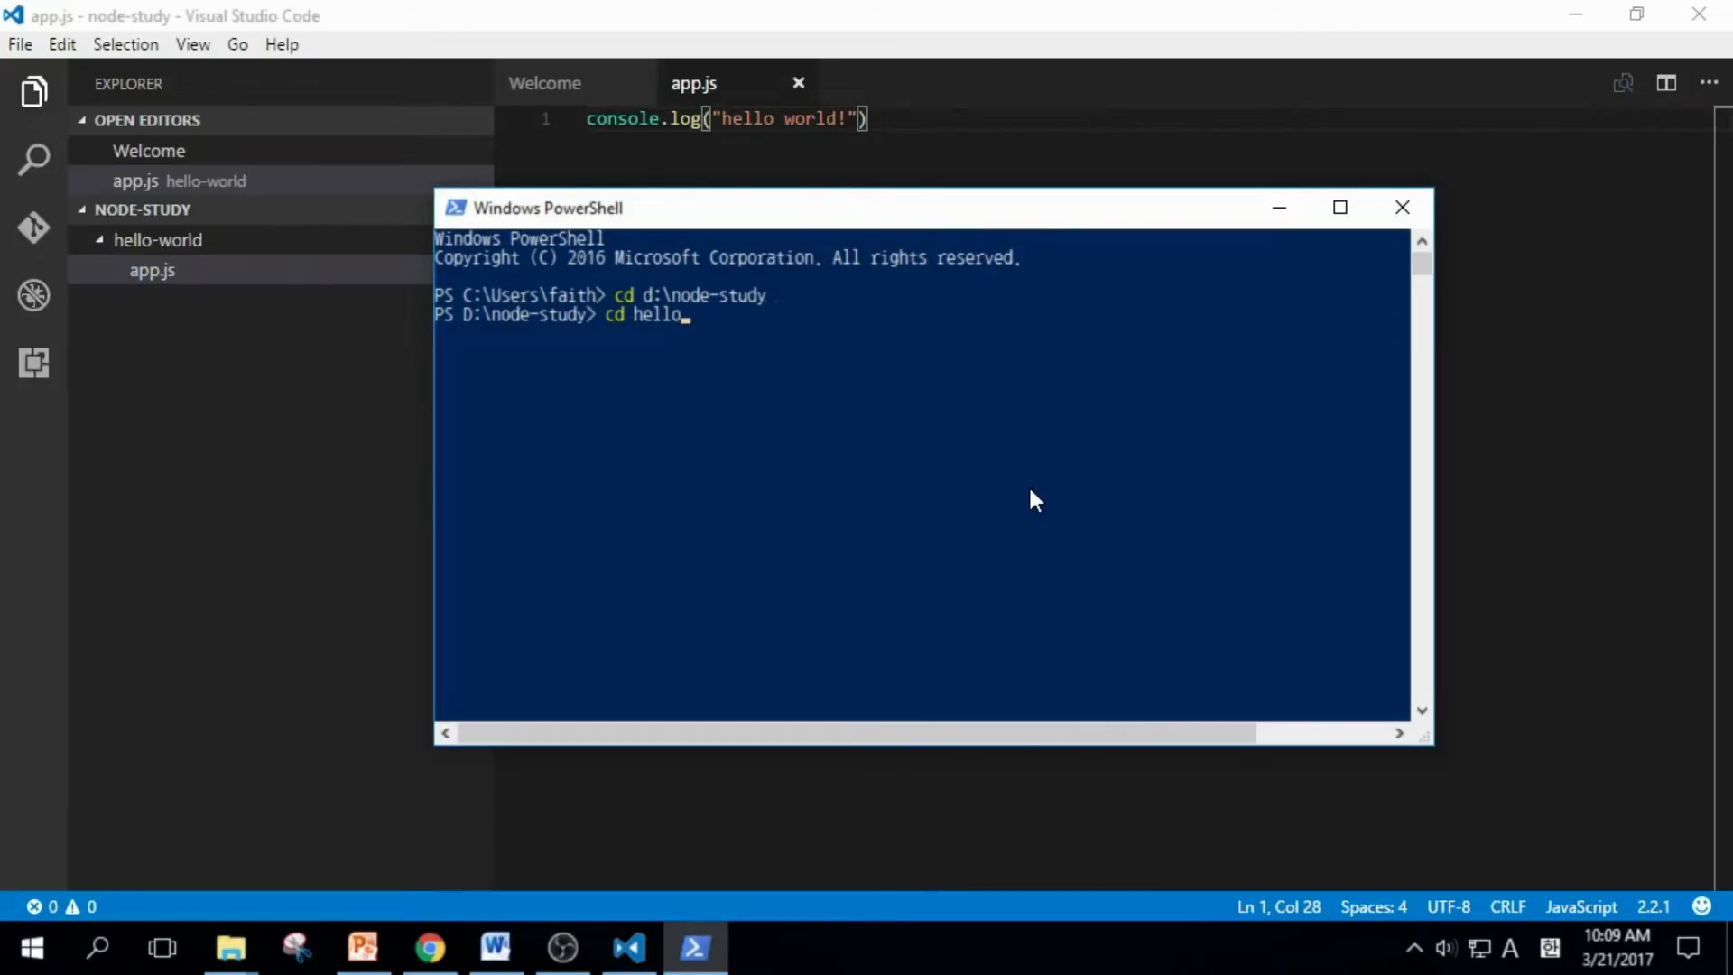
key("Tab")
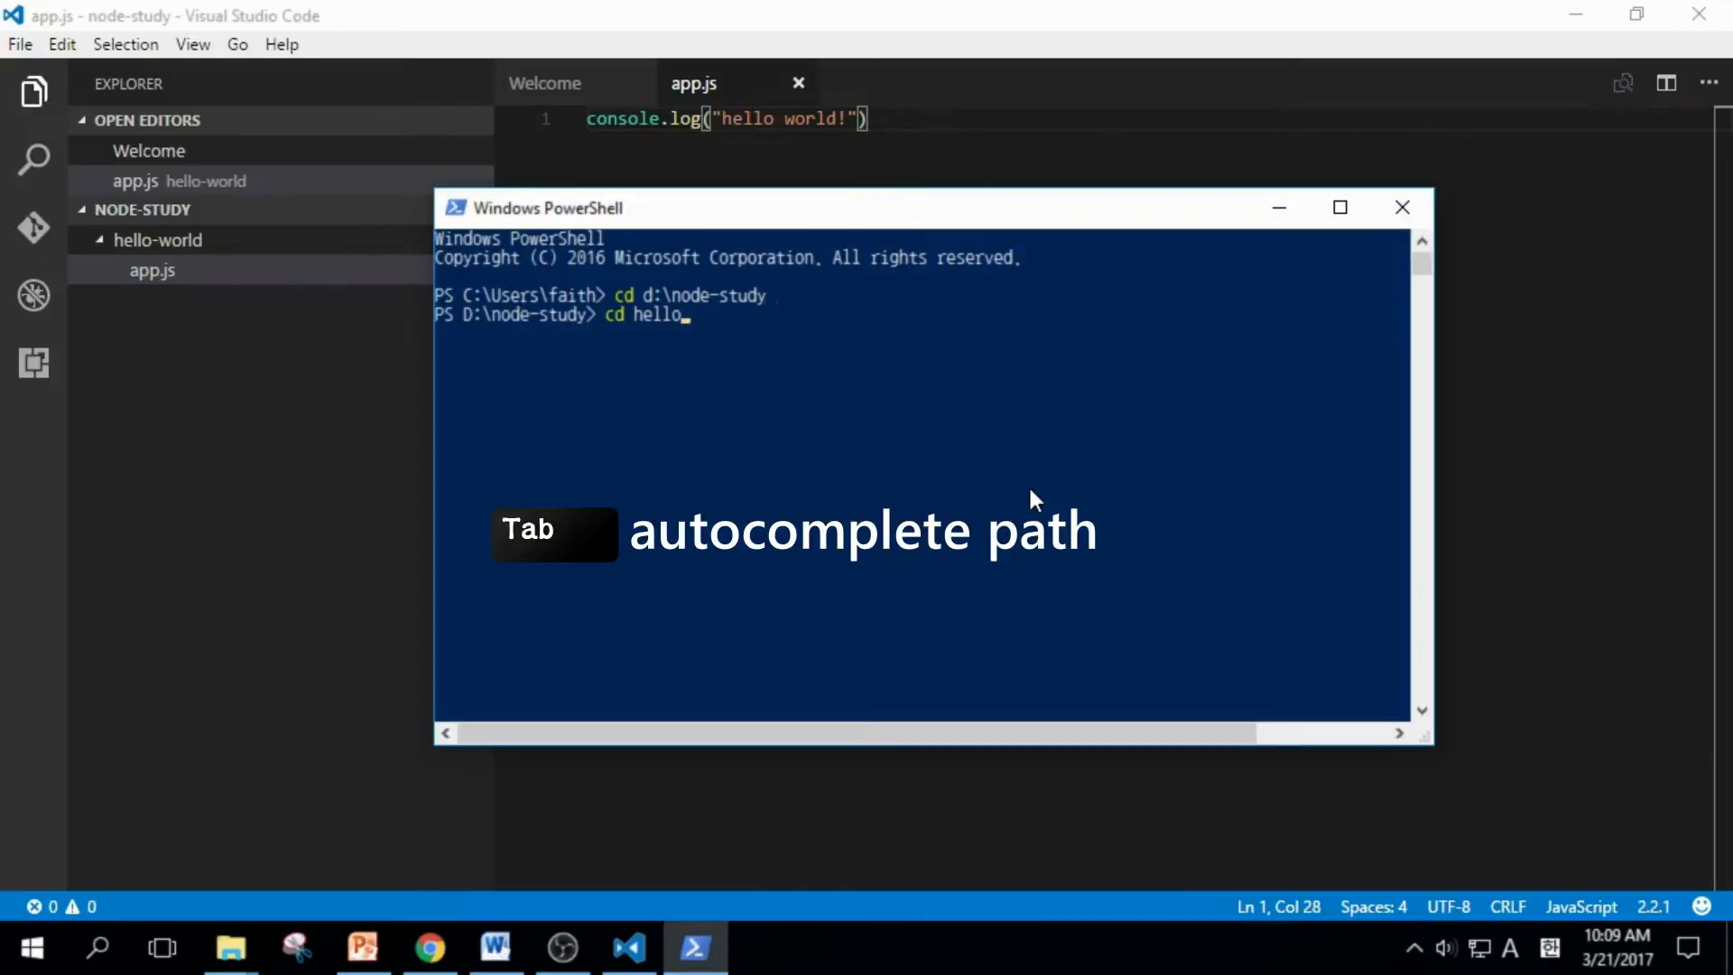
key("Tab")
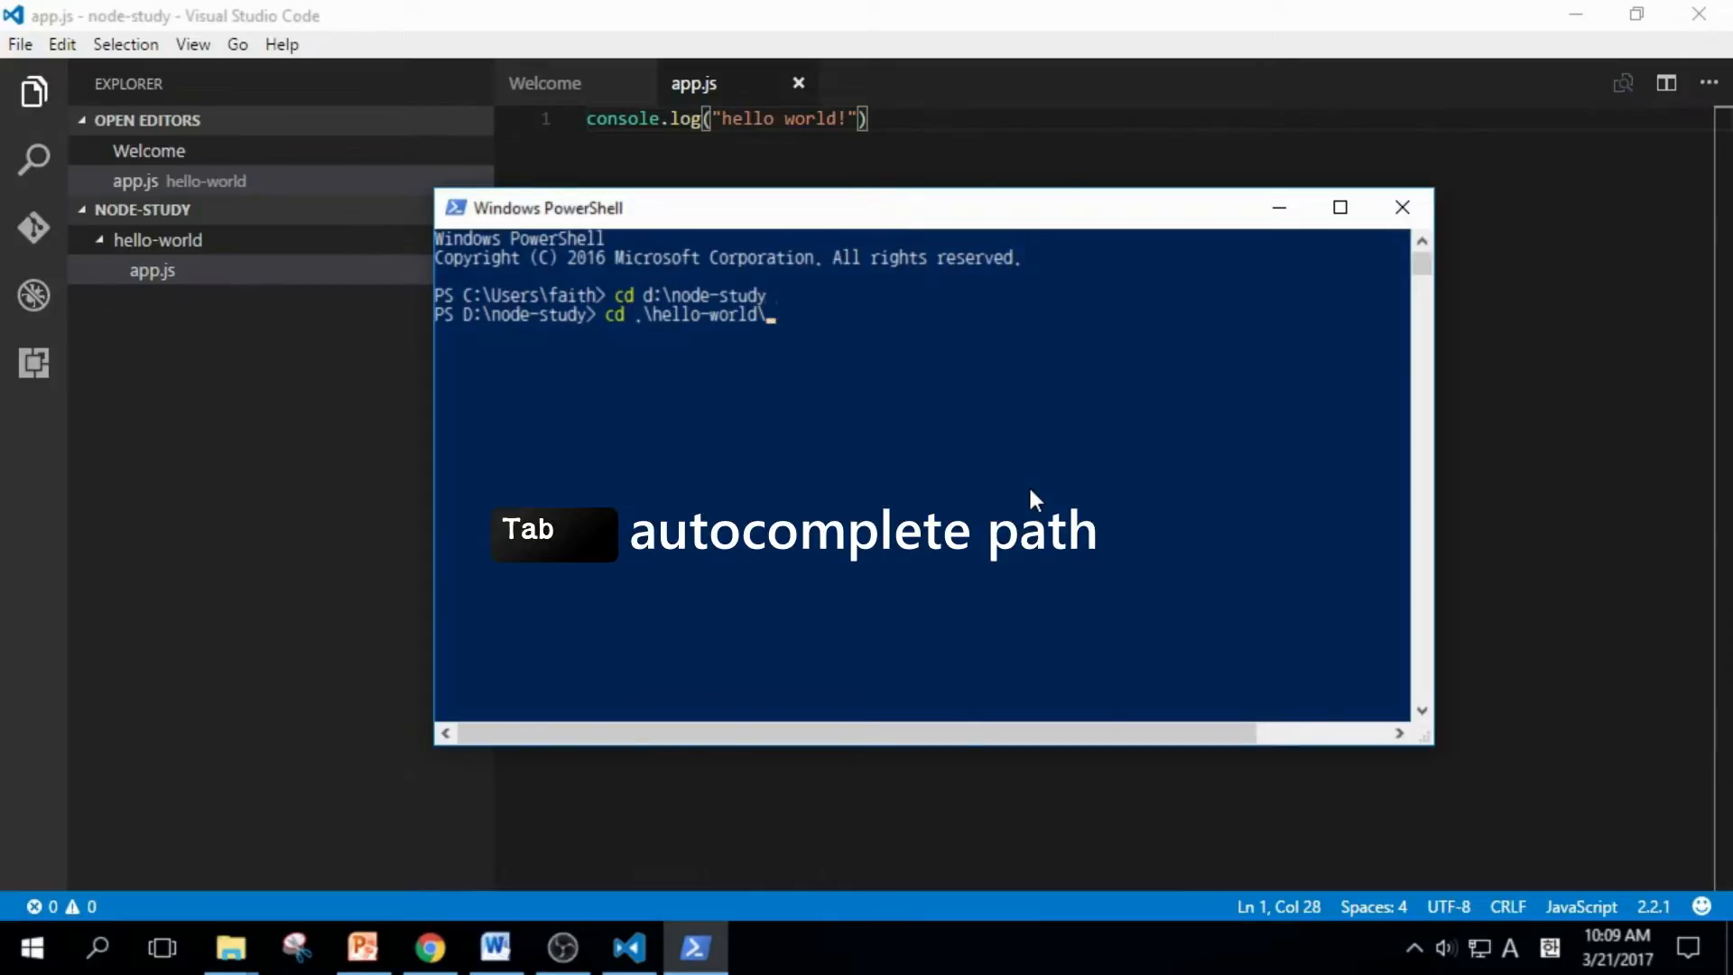
key("Enter")
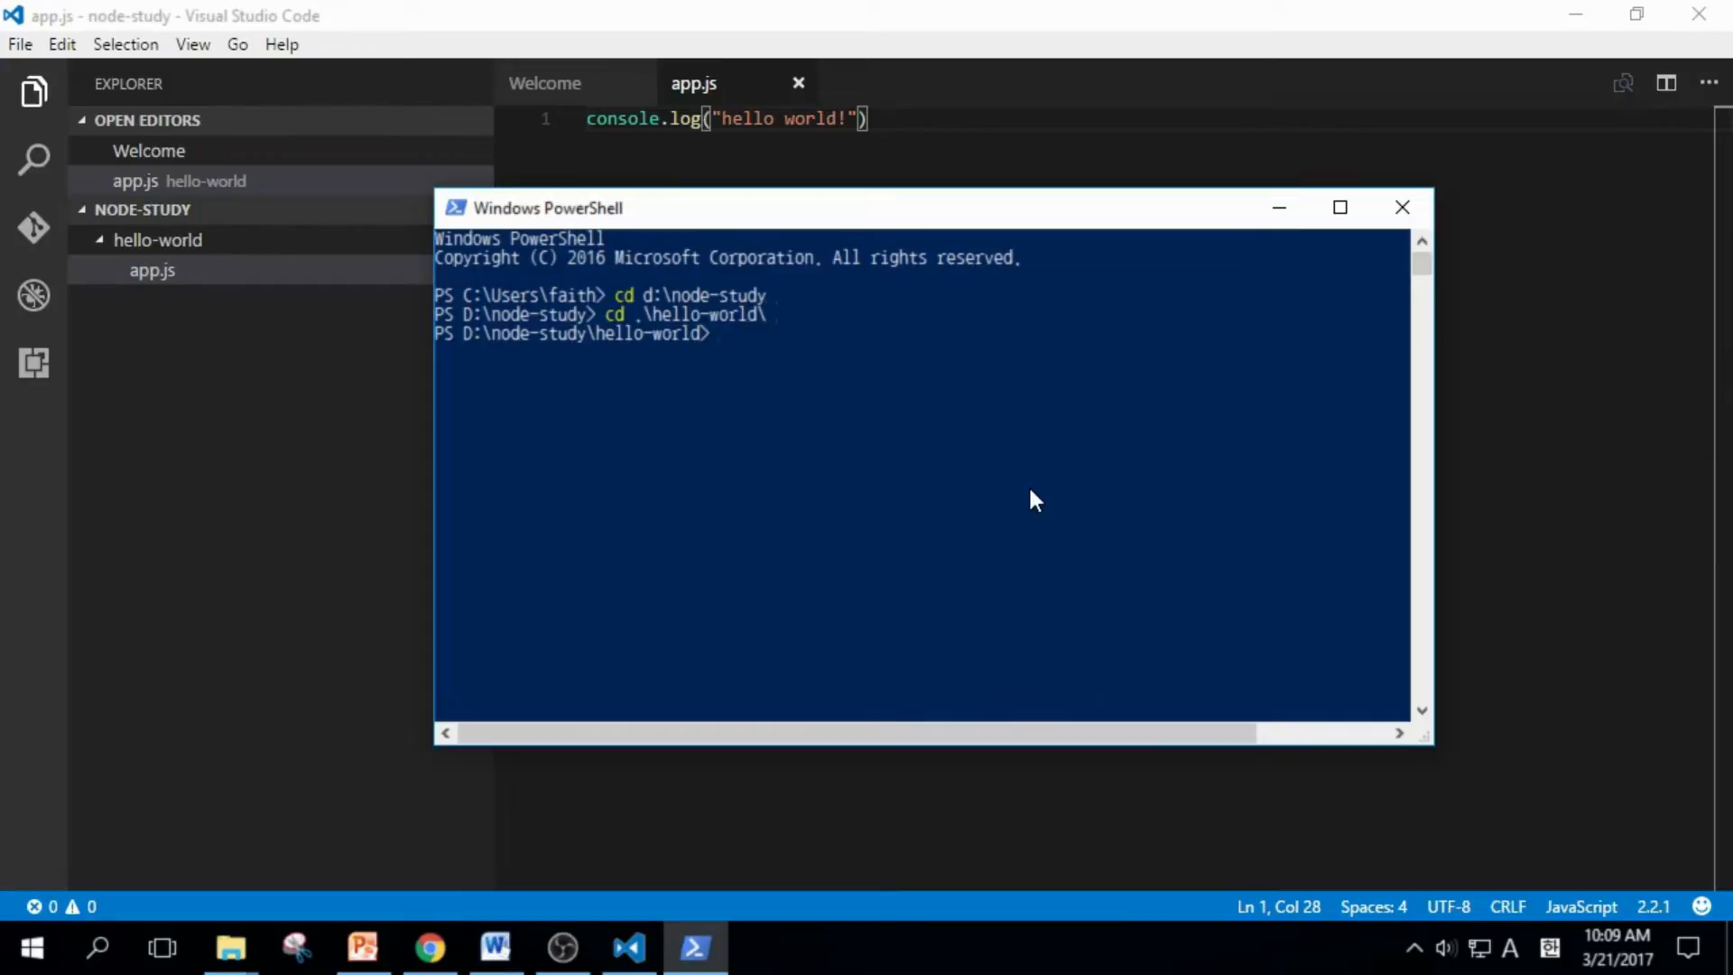
Begin entering the node app.js command to run the script.
type("node")
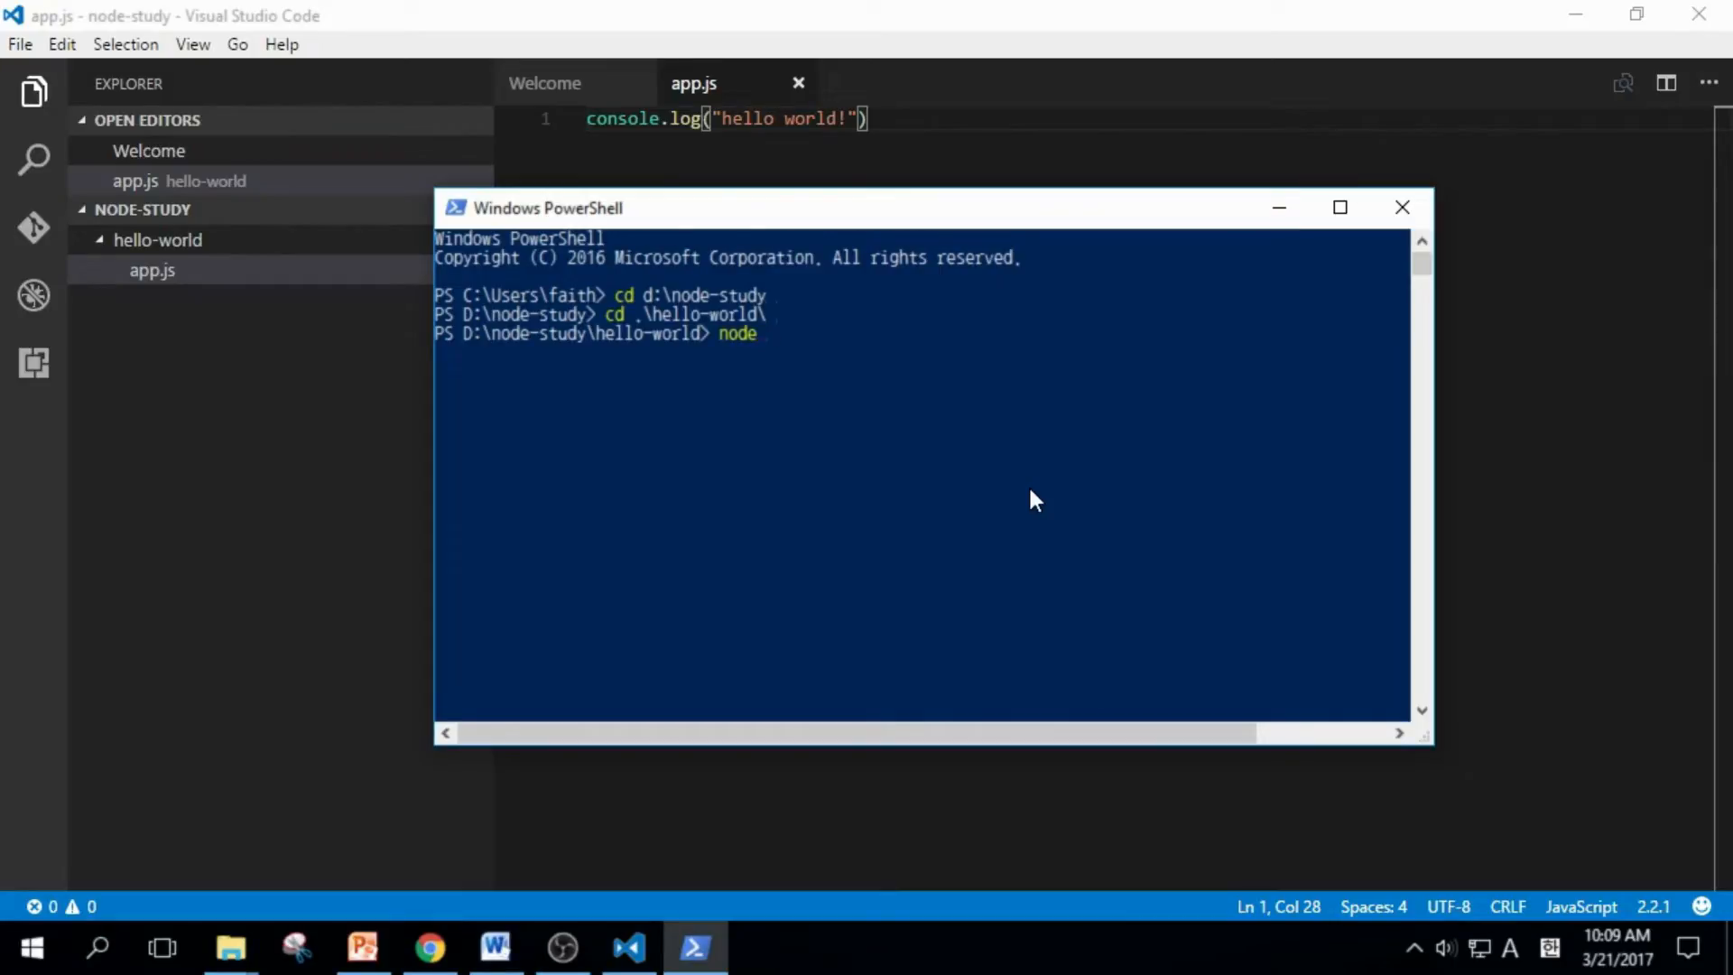
type("app.j")
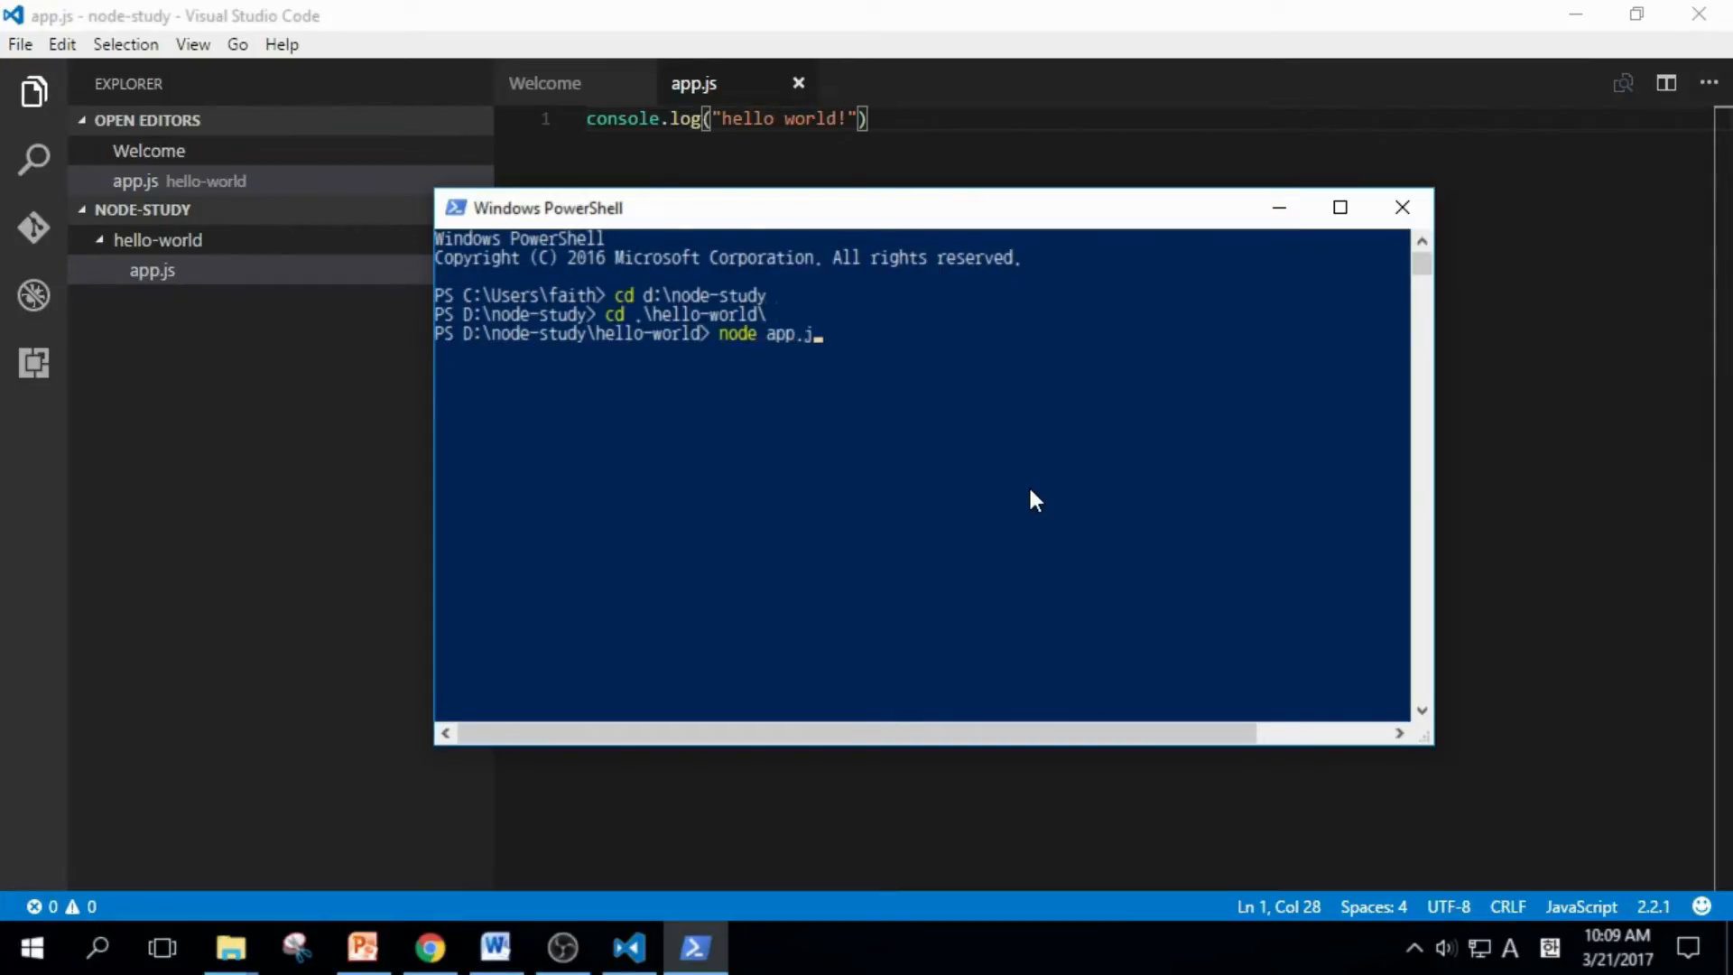